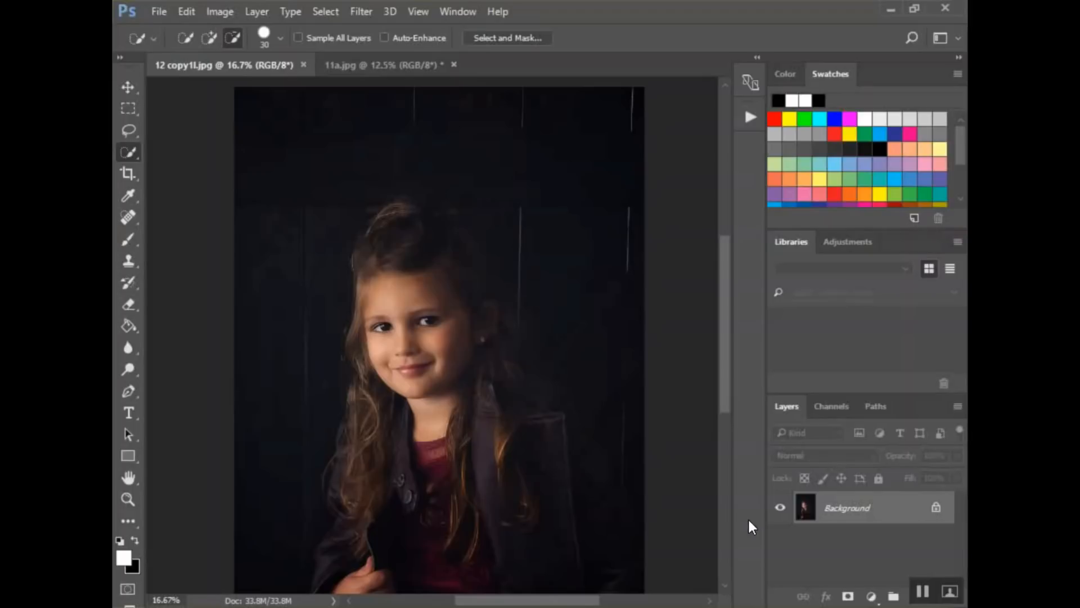
mouse_move(466, 276)
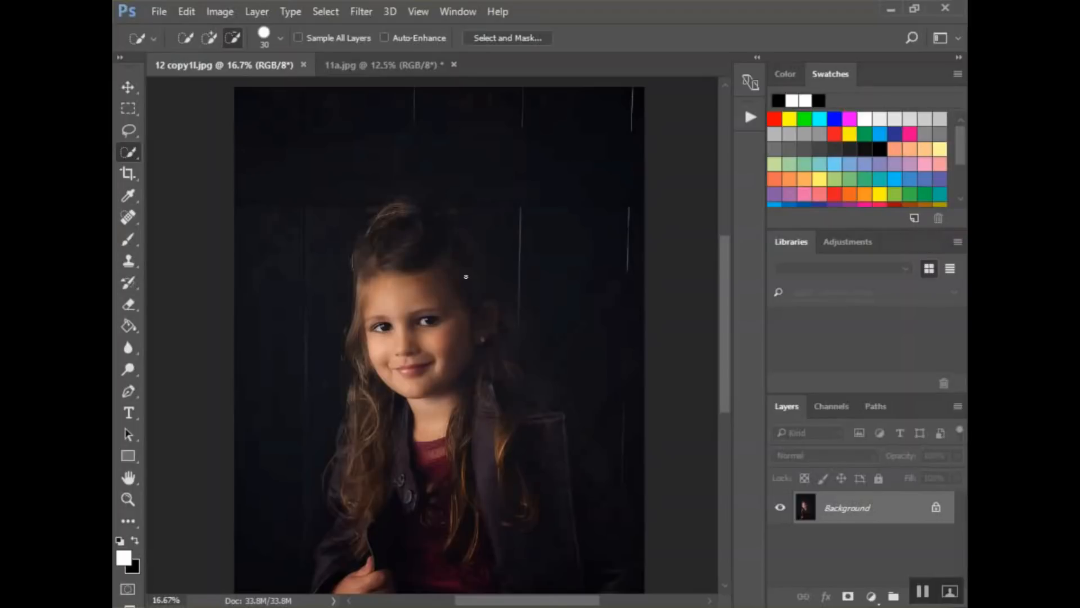
mouse_move(476, 383)
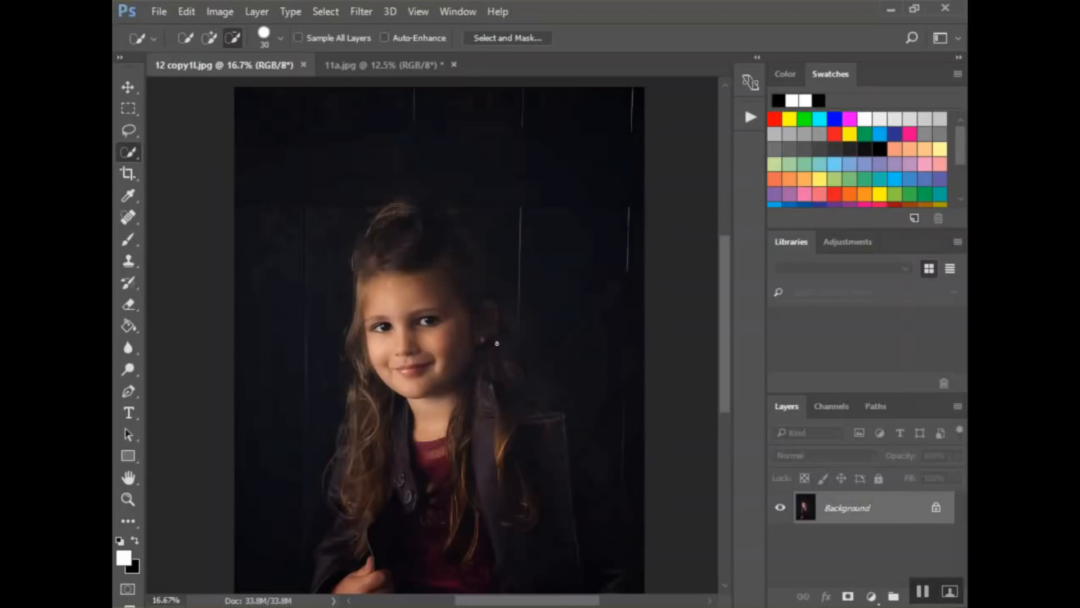
Compare the two portraits, ending on the seated, unsmiling photo 11a.jpg
click(383, 64)
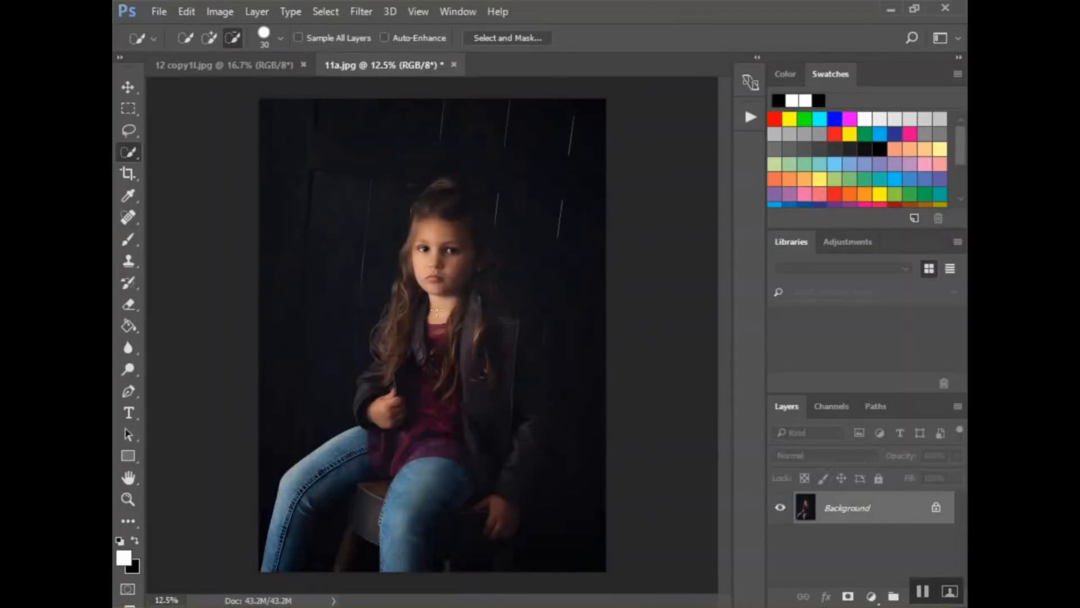
mouse_move(469, 396)
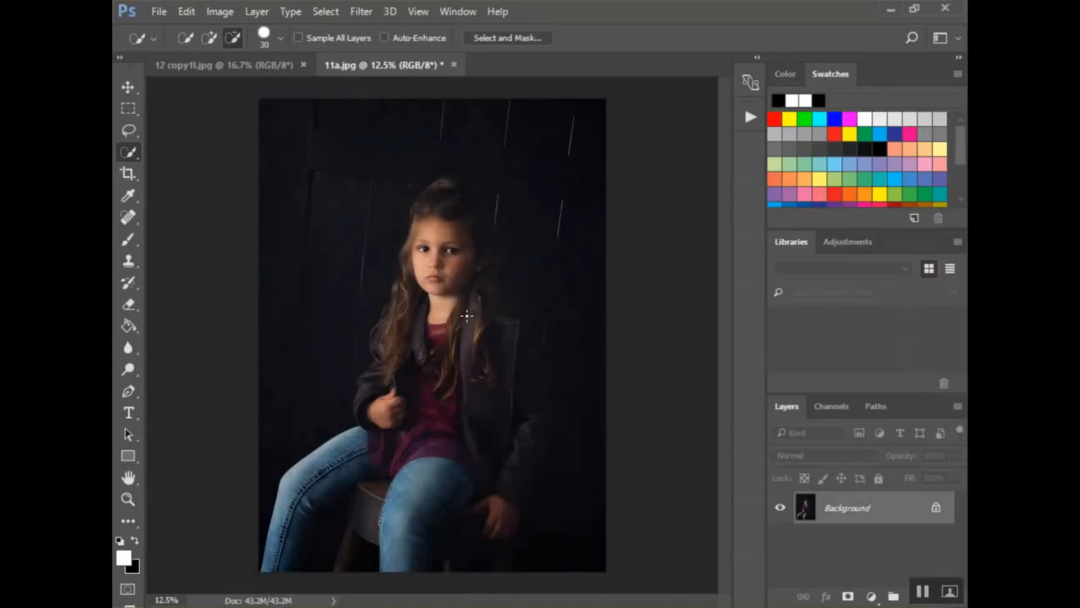
mouse_move(364, 469)
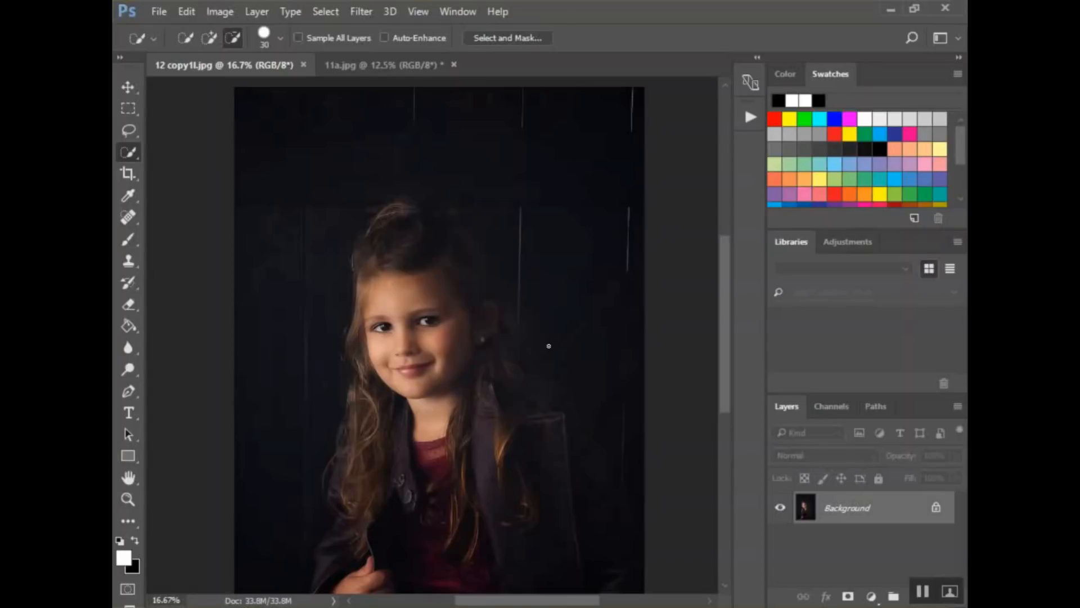
mouse_move(332, 77)
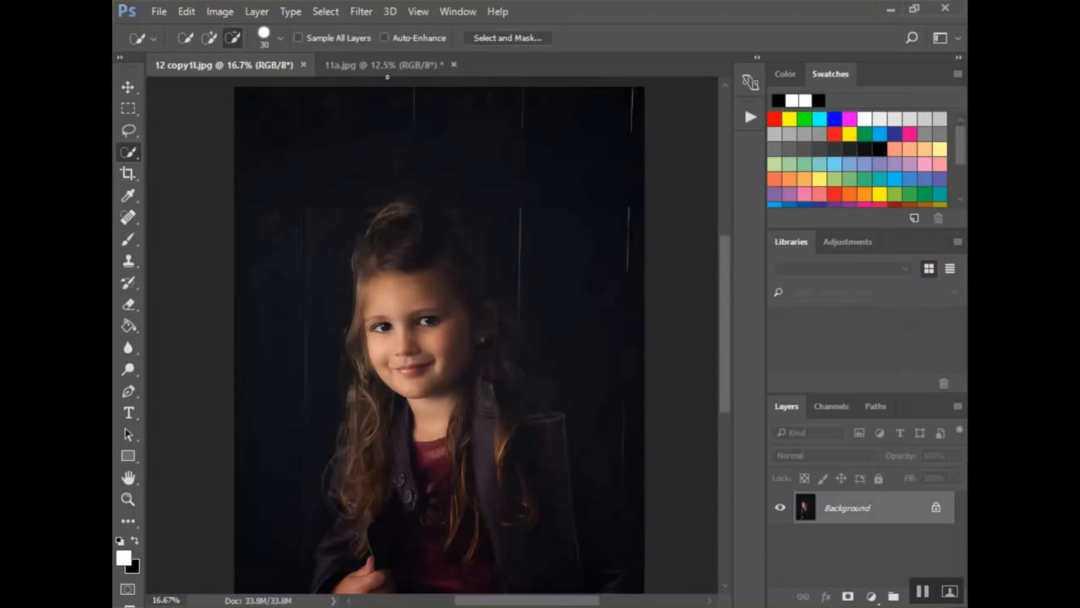
click(383, 65)
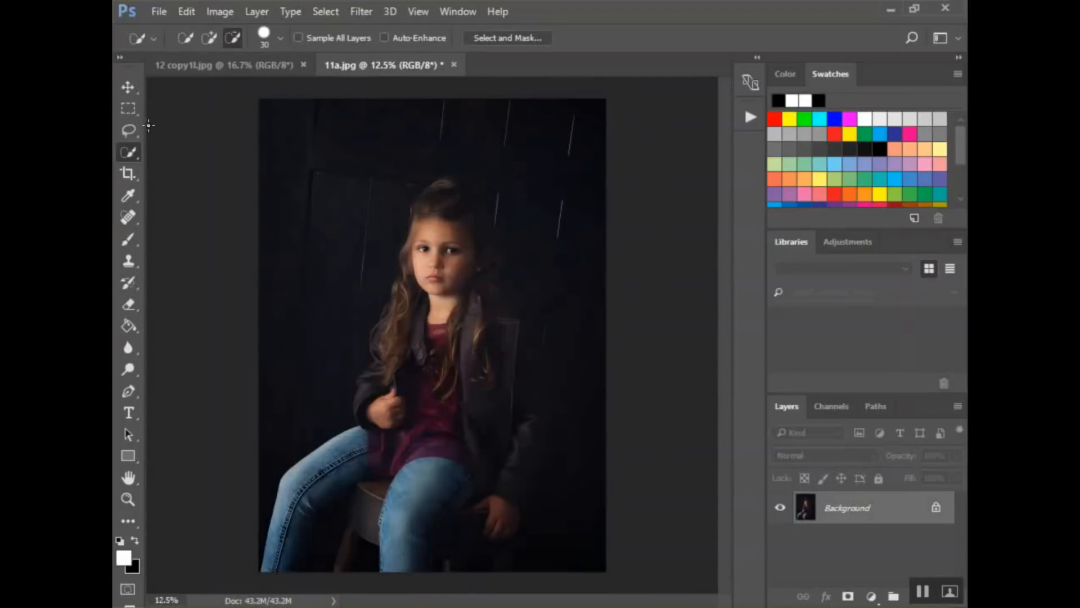
Return to the smiling 12 copy1l.jpg portrait and select the girl's face and hair
click(220, 64)
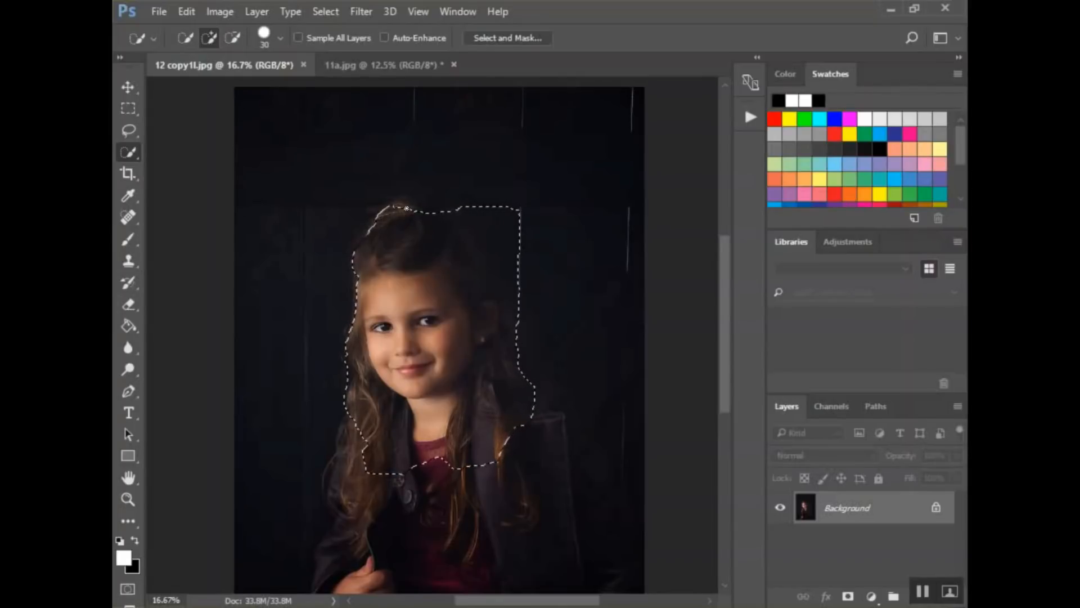
key(Ctrl+a)
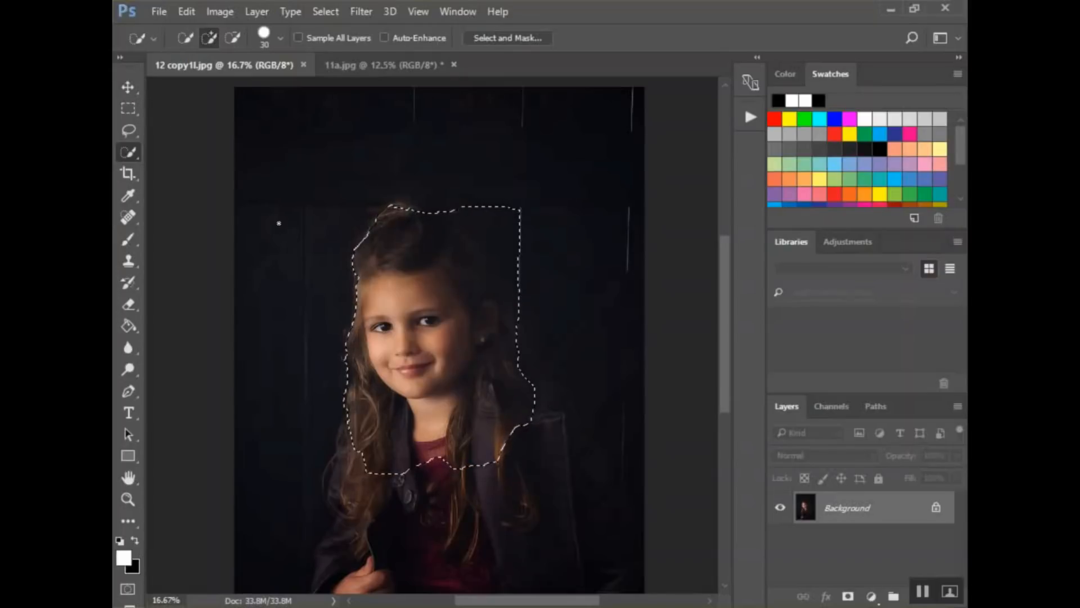
Drag the selected smiling face with the Move Tool into 11a.jpg as Layer 1
click(129, 86)
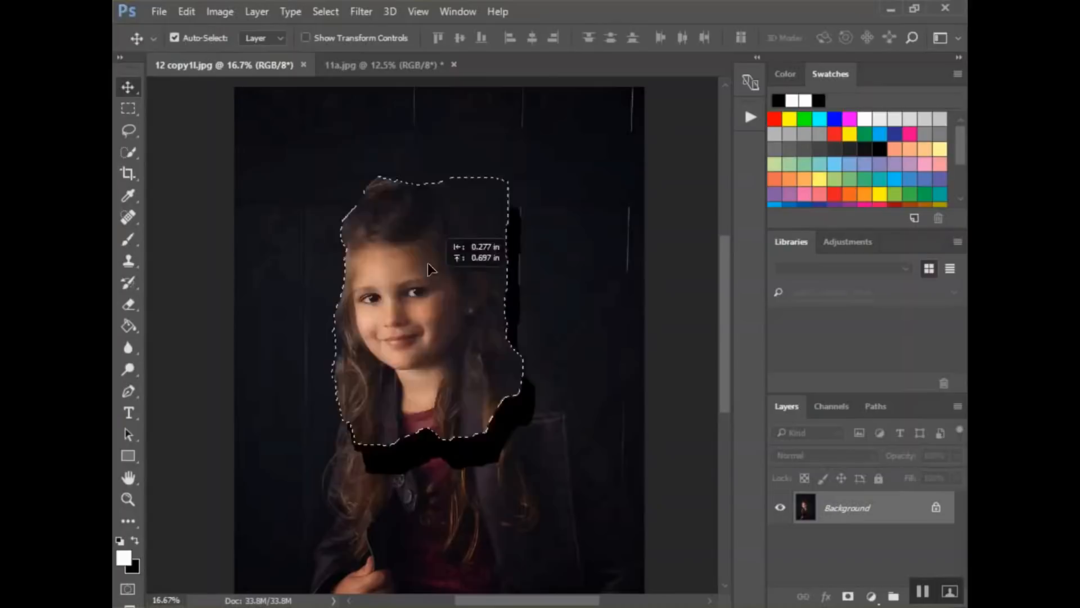
click(381, 65)
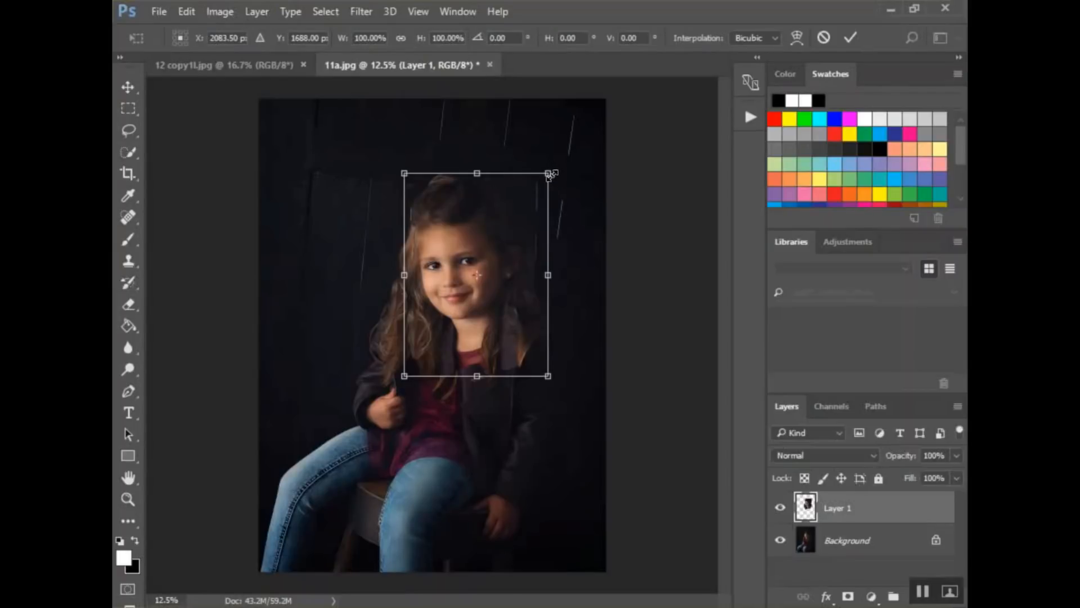
mouse_move(551, 242)
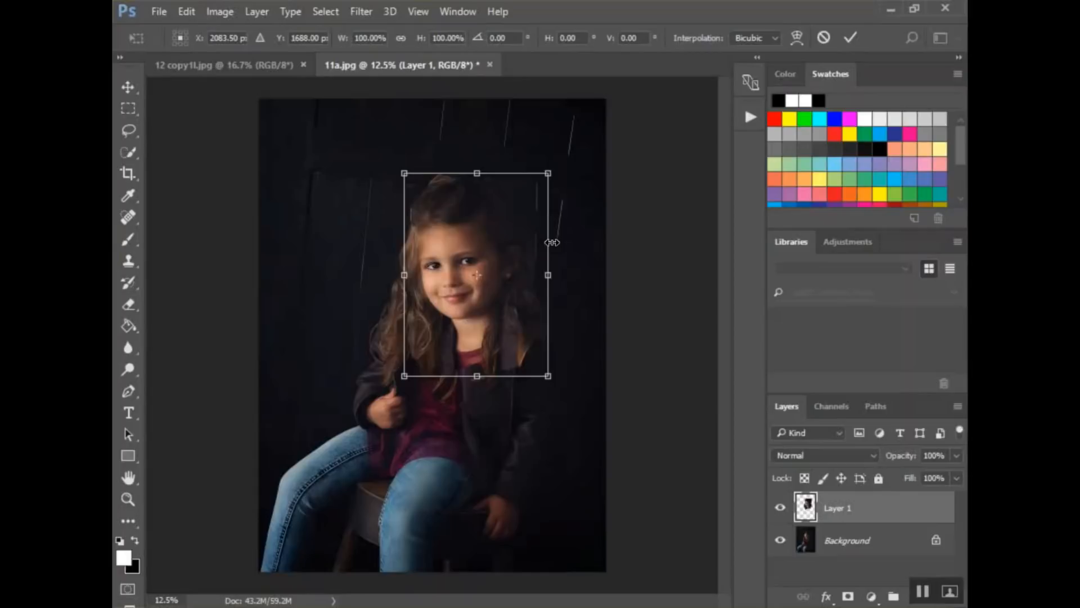
mouse_move(553, 250)
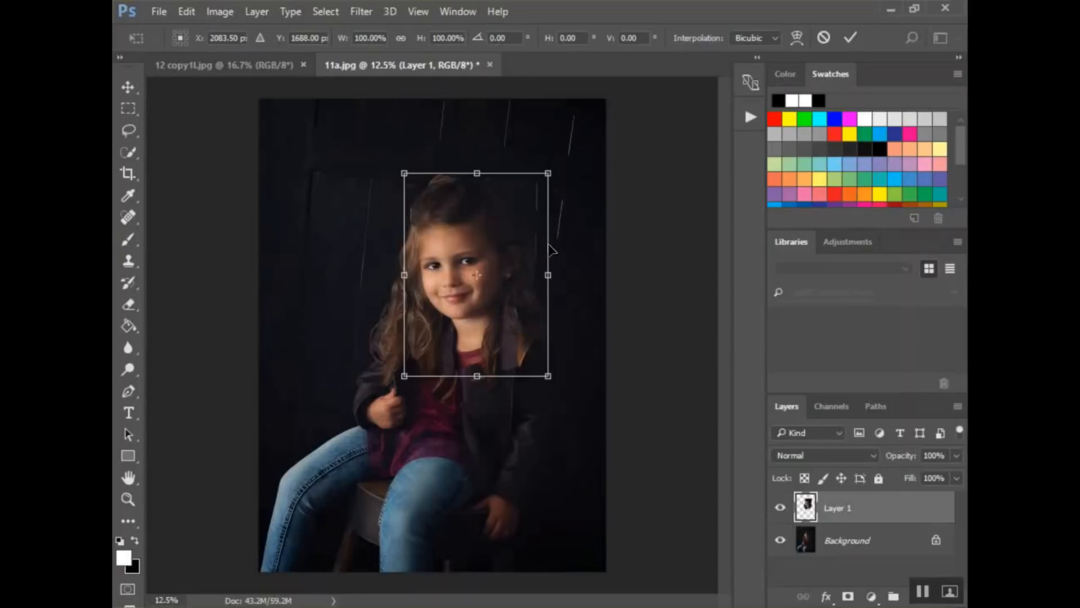
mouse_move(548, 172)
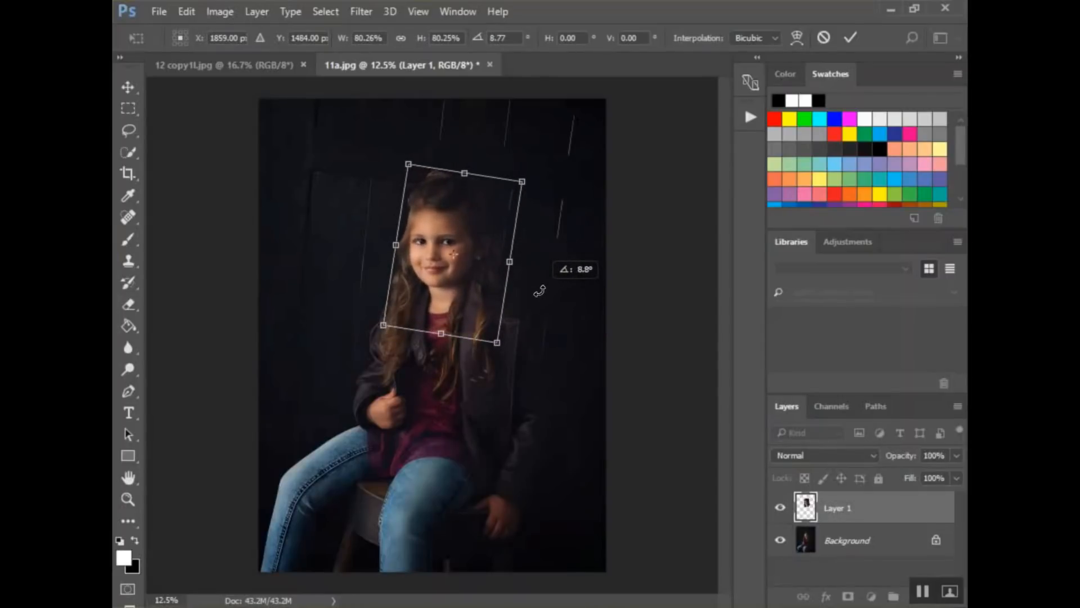
mouse_move(482, 236)
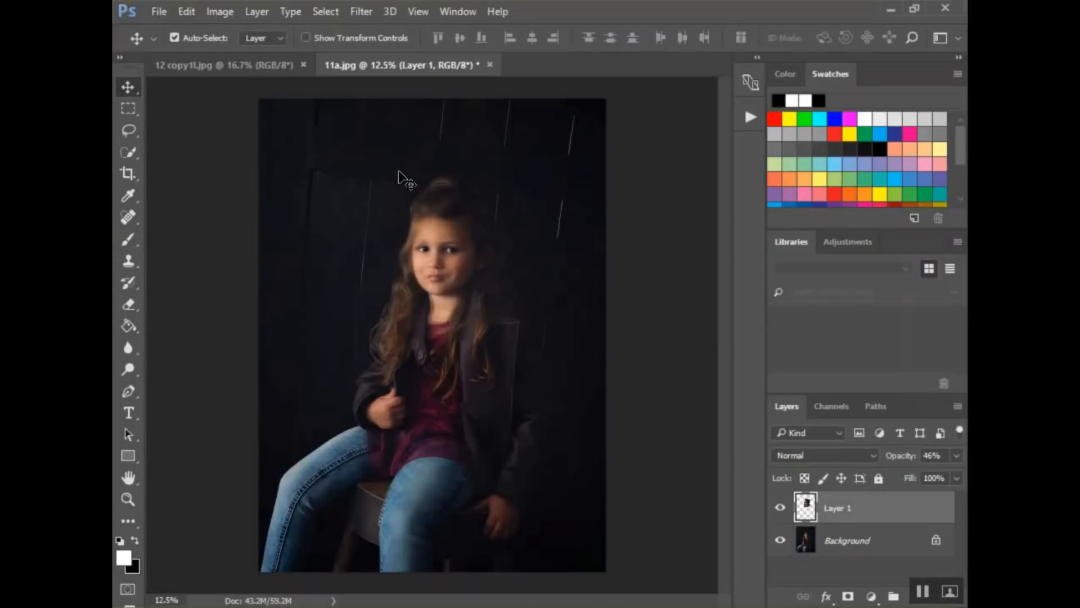
mouse_move(544, 234)
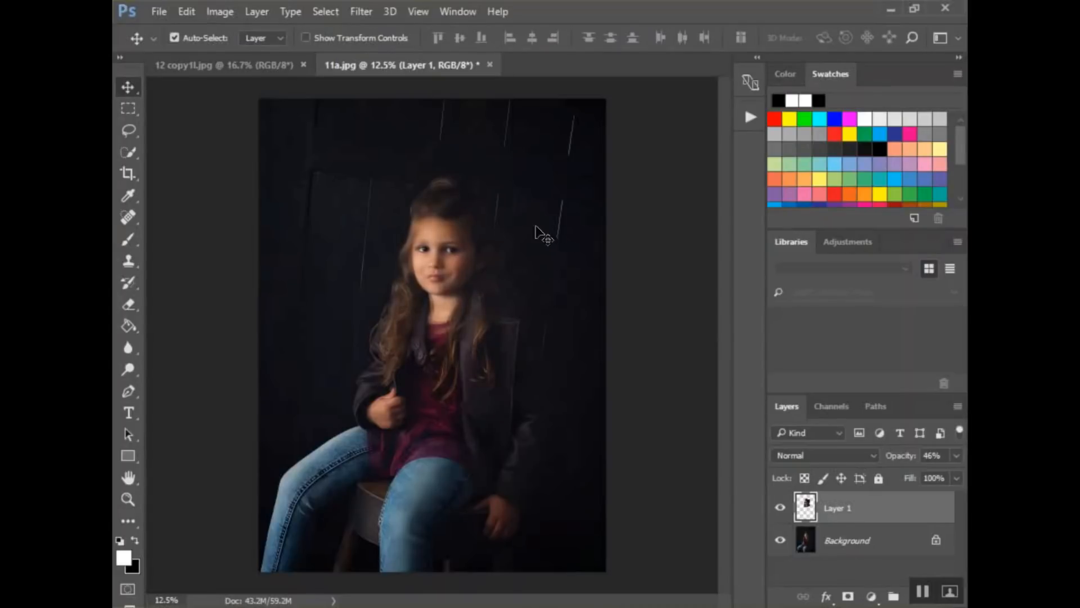
mouse_move(792, 518)
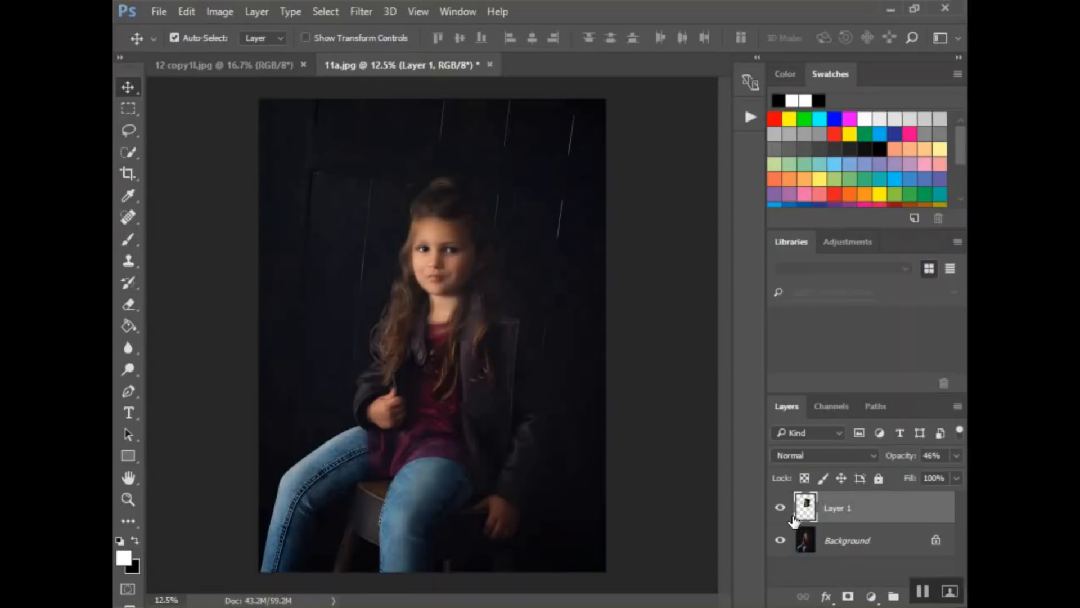
Compare with Layer 1 hidden, then rotate the pasted face by entering 05 as the angle
click(781, 508)
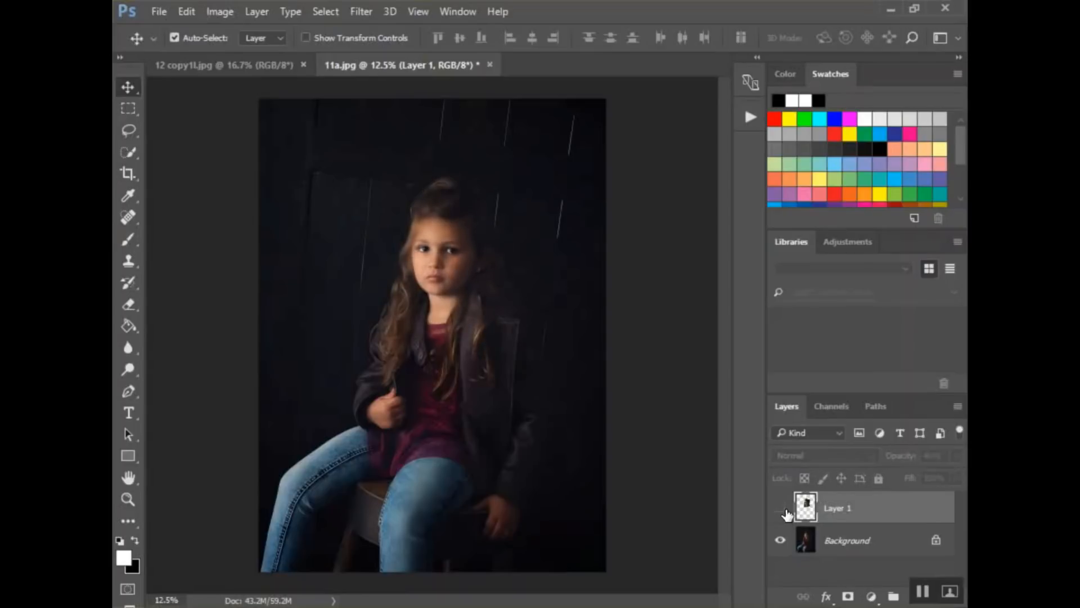
click(780, 507)
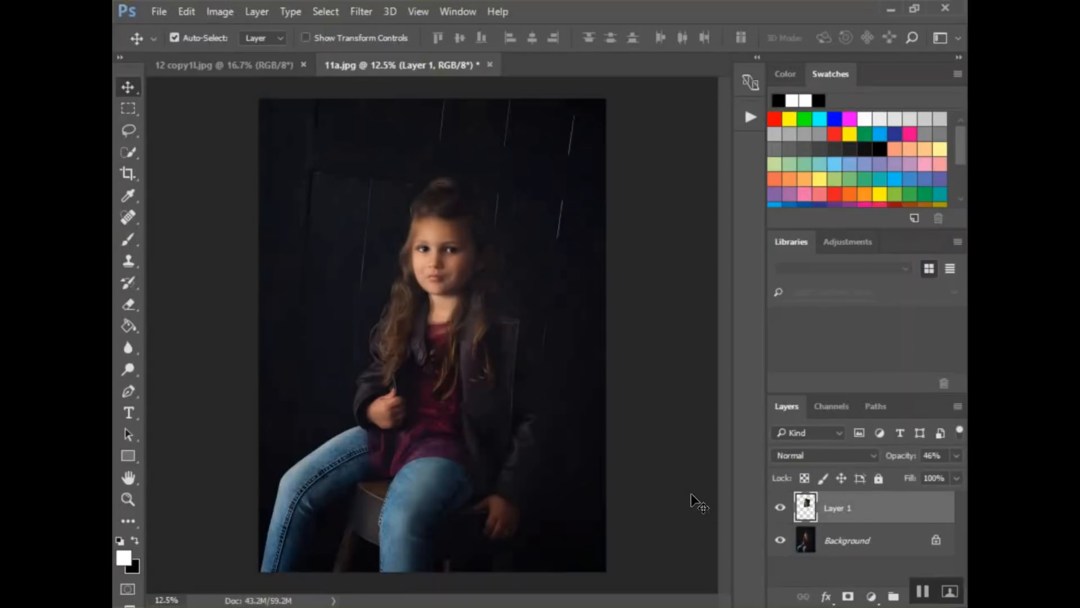
key(ctrl+t)
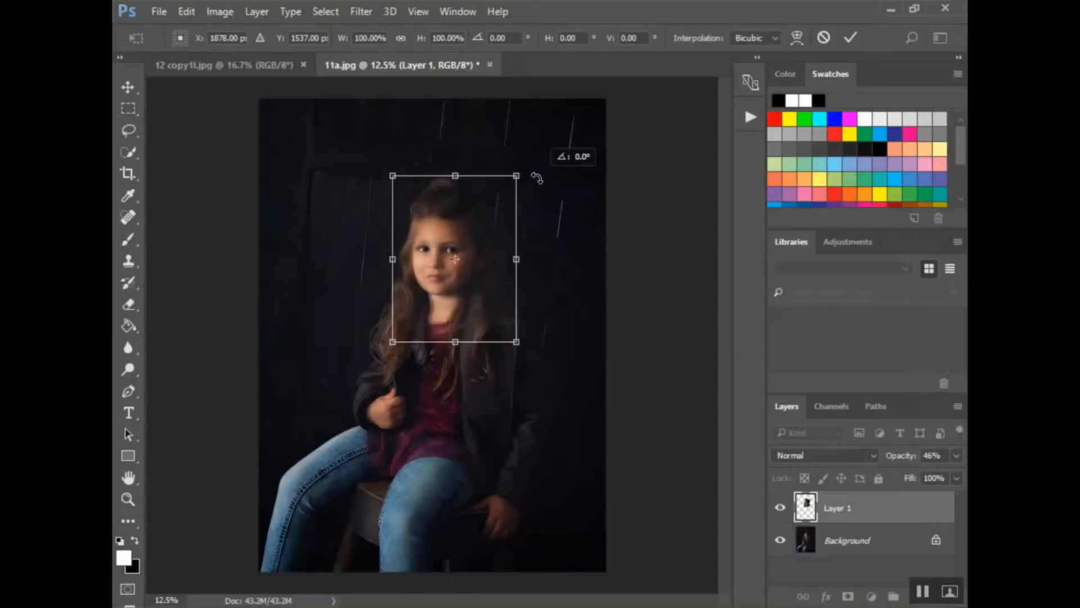
click(503, 38)
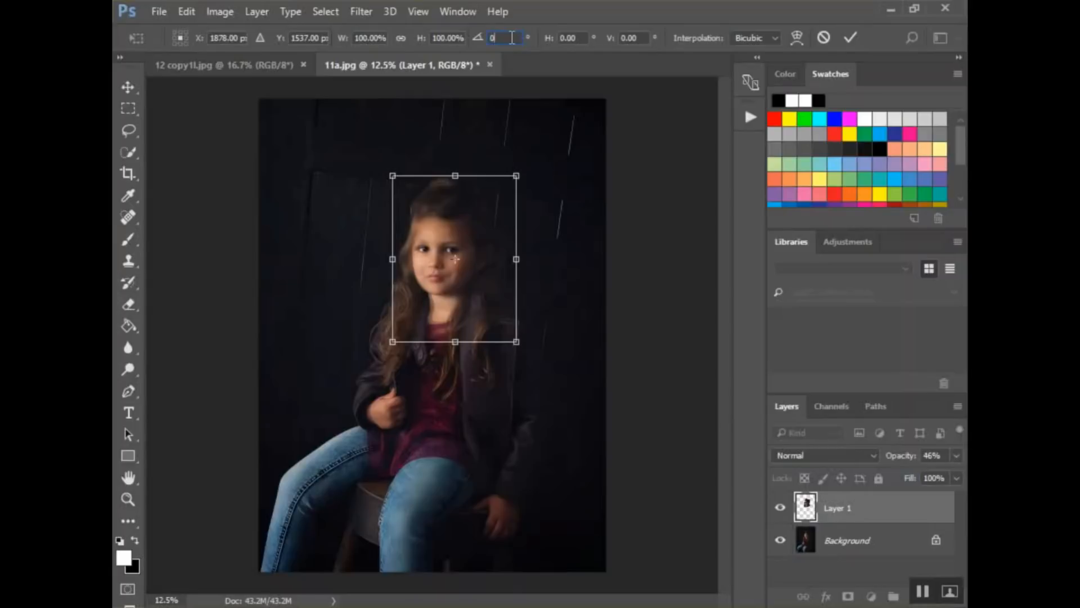
text(05)
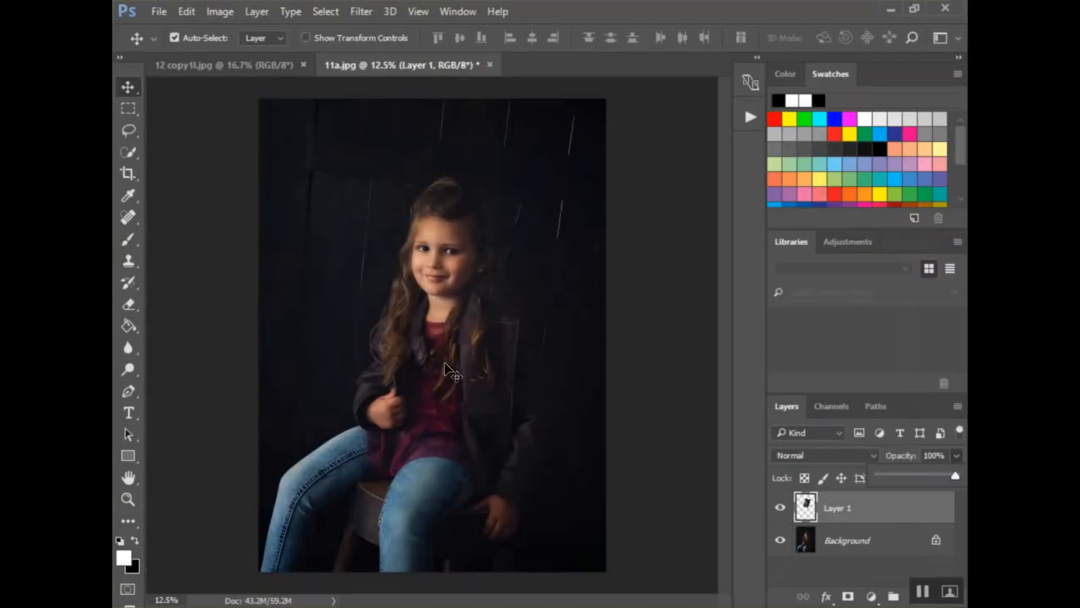
mouse_move(586, 430)
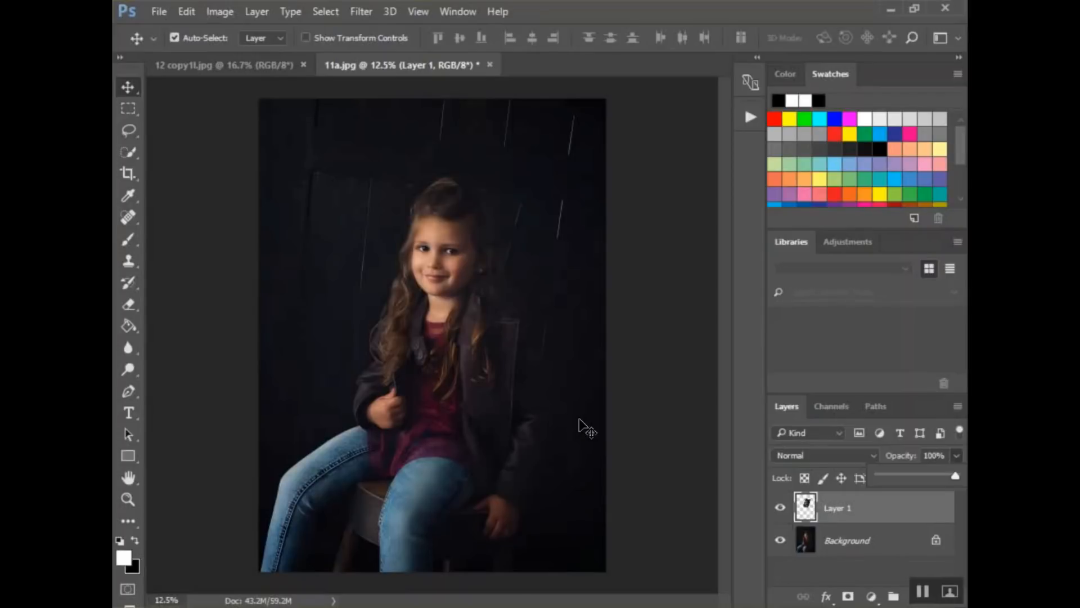
mouse_move(720, 513)
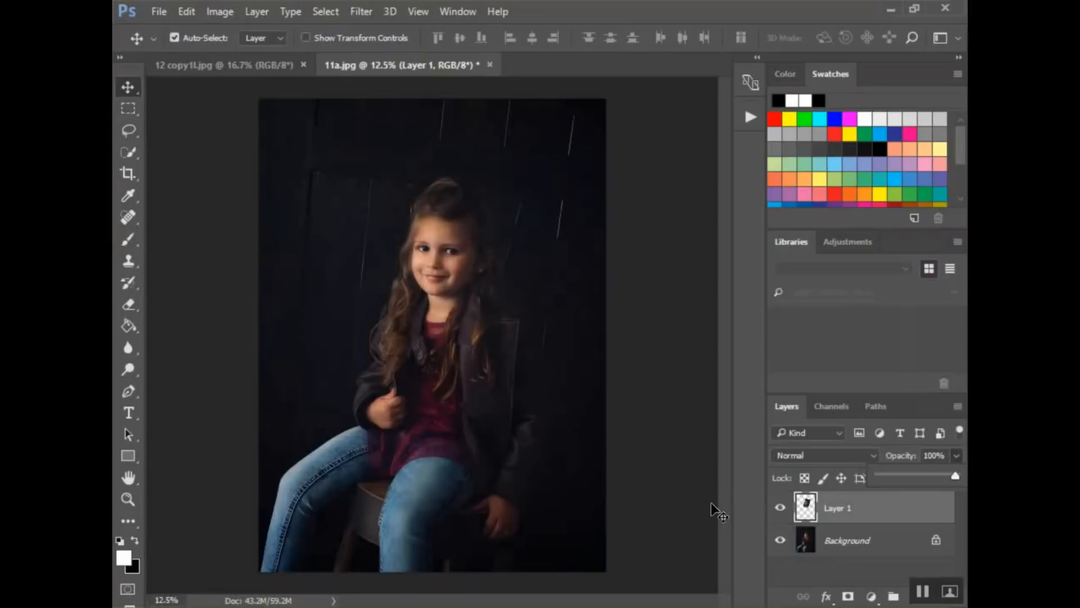
mouse_move(849, 598)
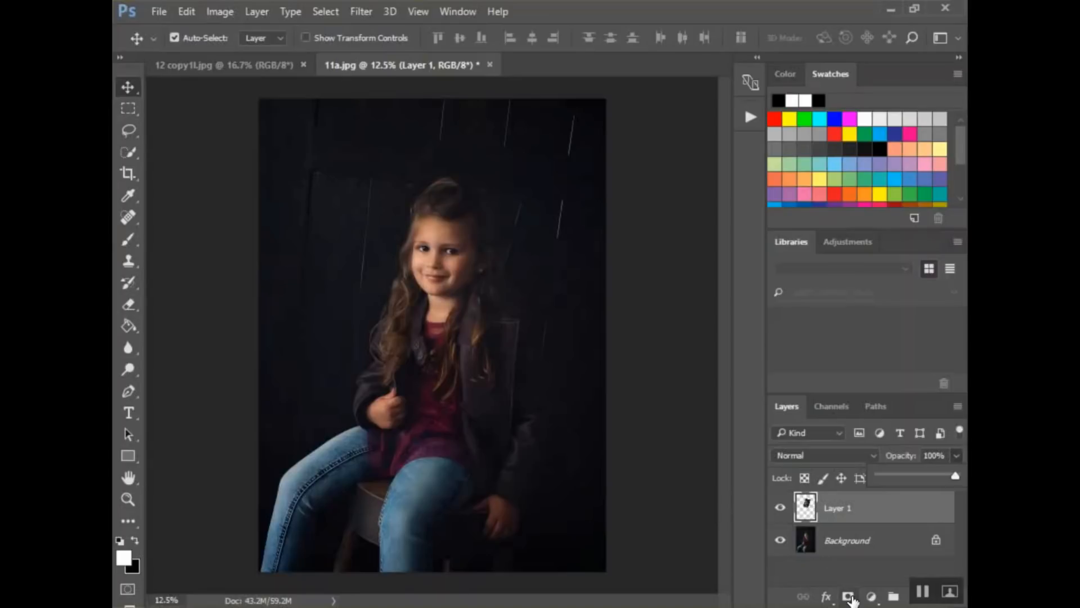
Add a white layer mask to Layer 1
click(849, 596)
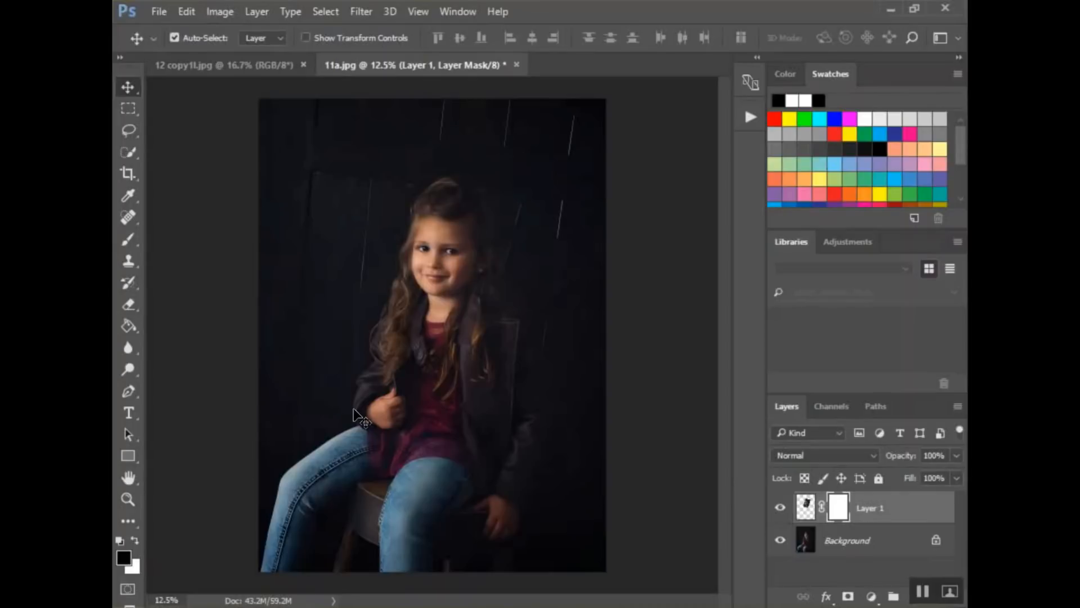
mouse_move(369, 423)
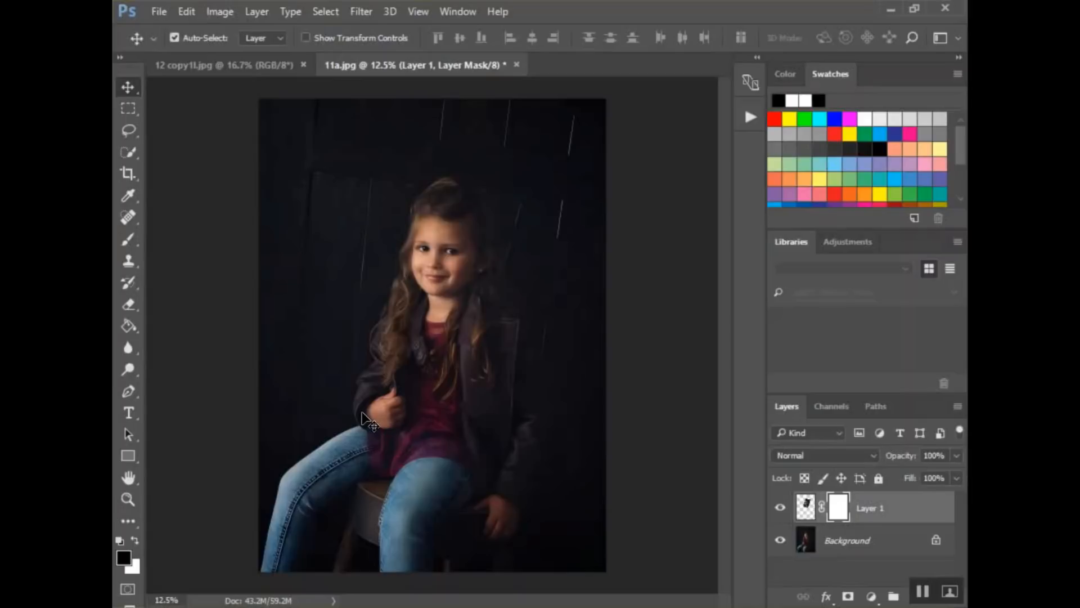
mouse_move(119, 245)
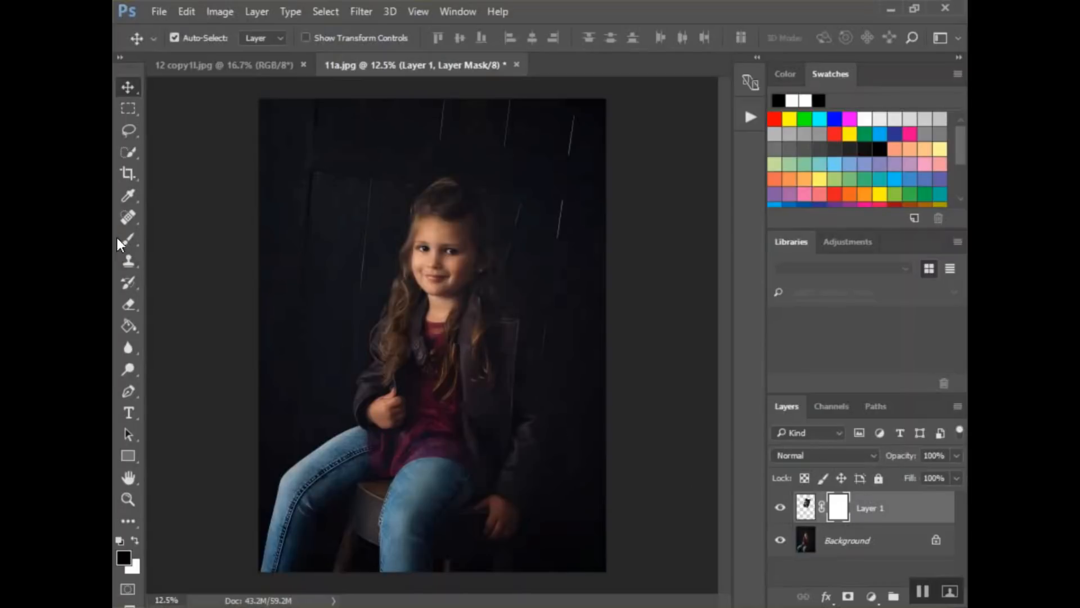
Paint black on the mask with a soft 500 px, 11% brush, toggling Layer 1 to compare
click(128, 239)
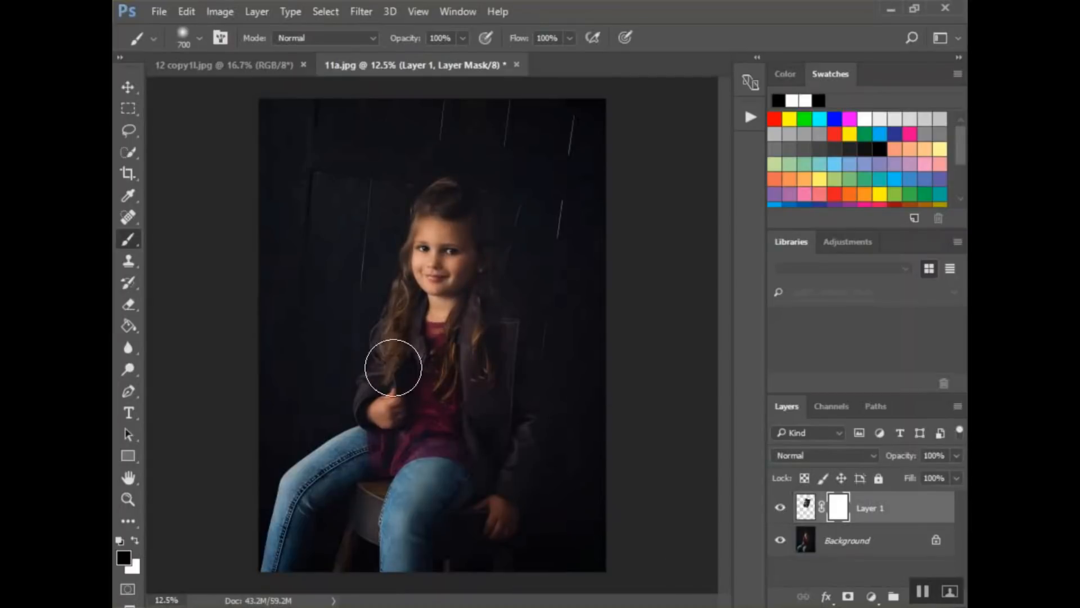
mouse_move(503, 368)
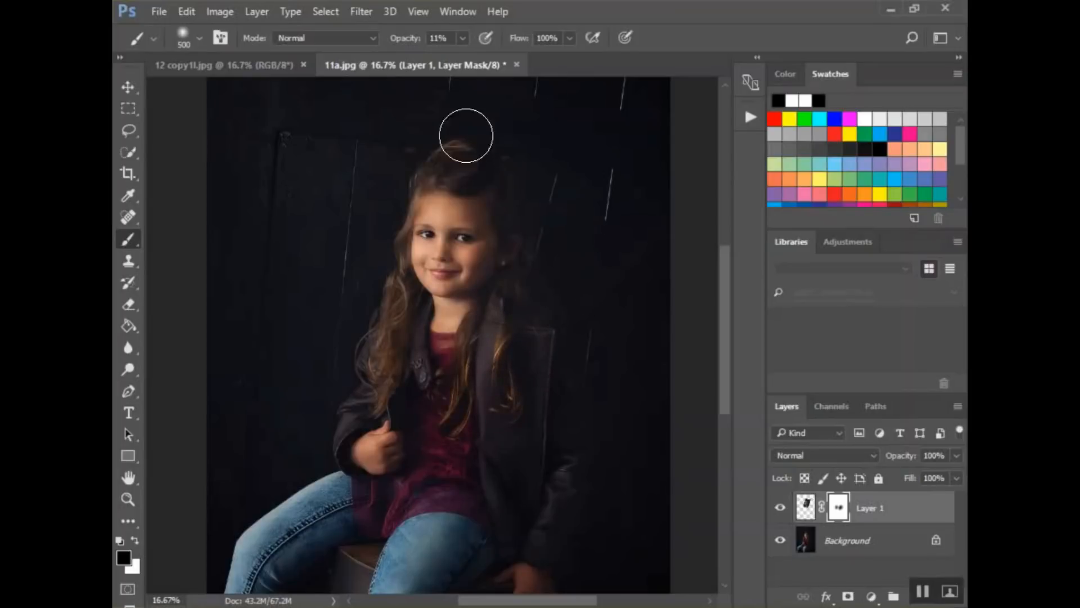
mouse_move(557, 185)
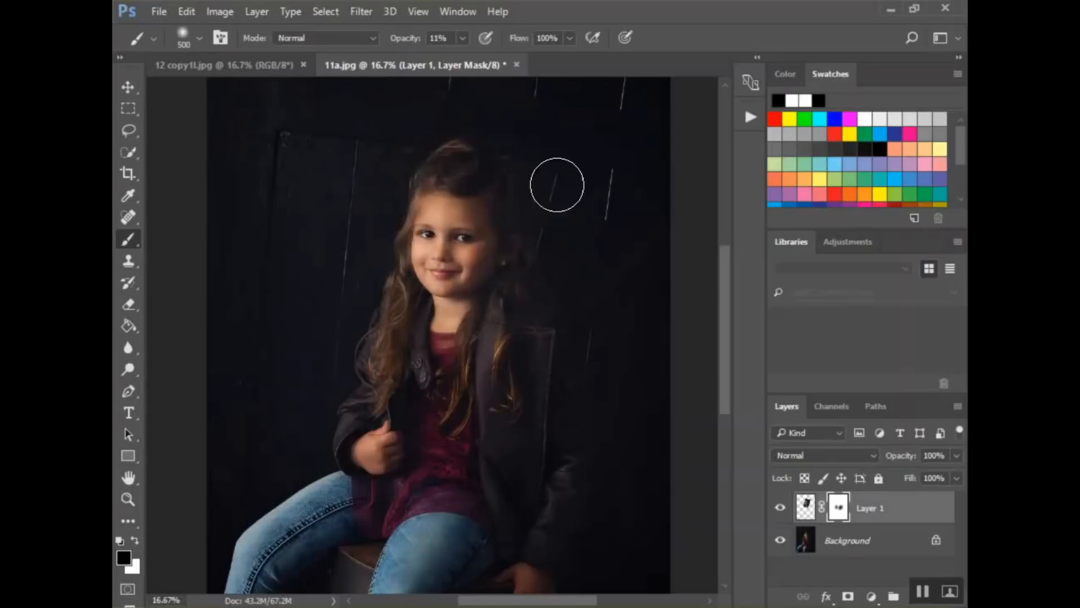
mouse_move(492, 344)
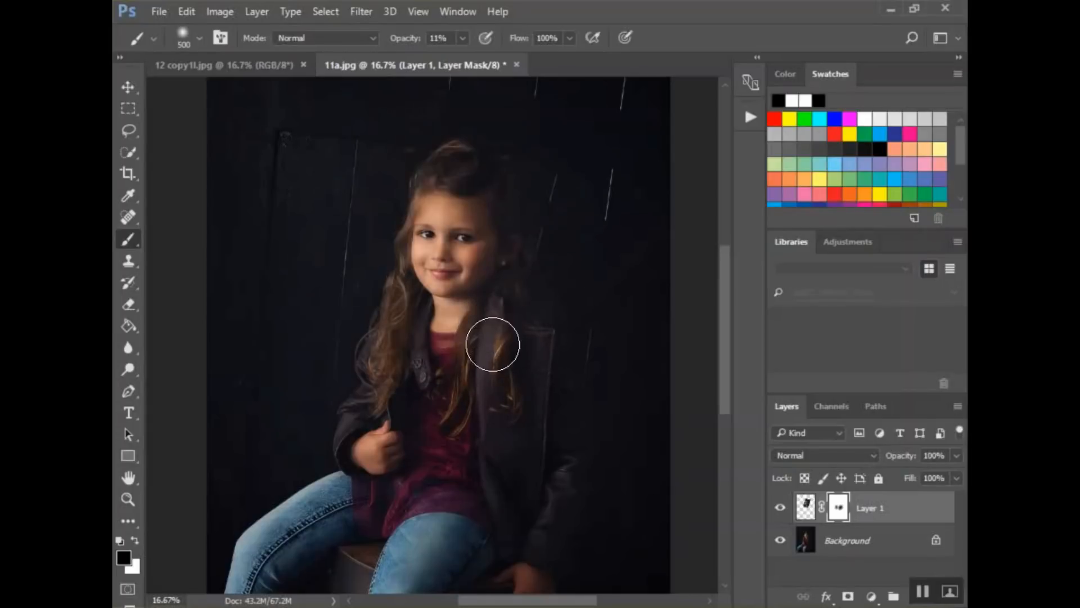
mouse_move(334, 193)
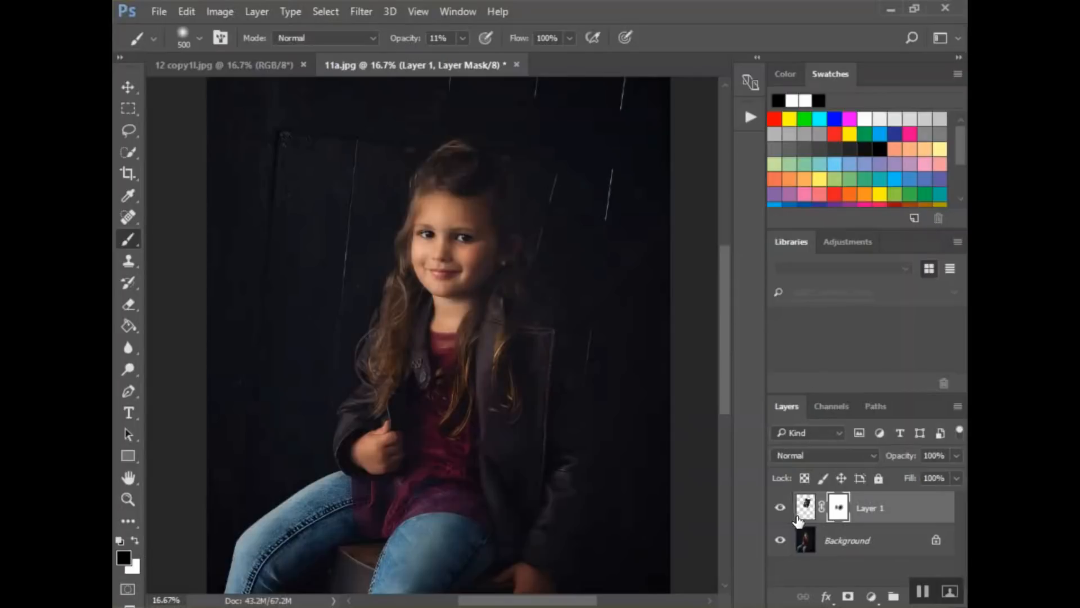
click(780, 508)
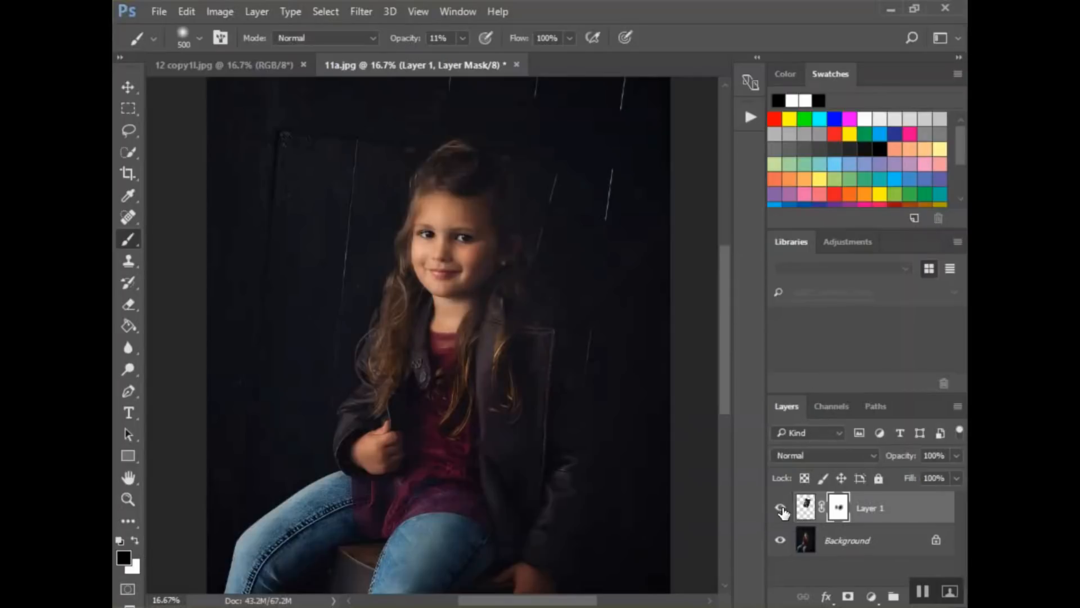
click(780, 507)
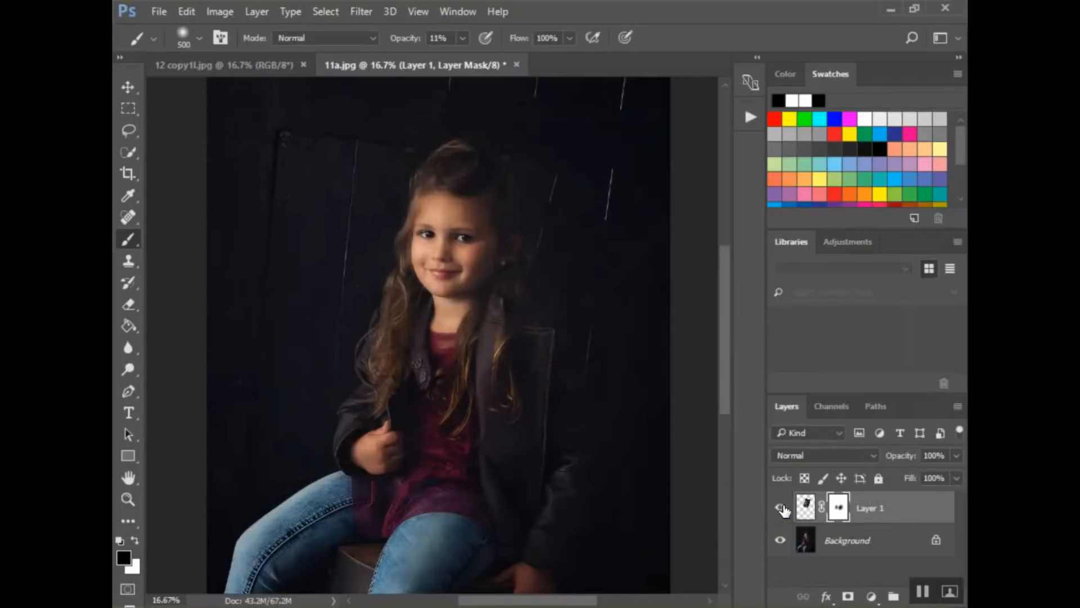
click(781, 507)
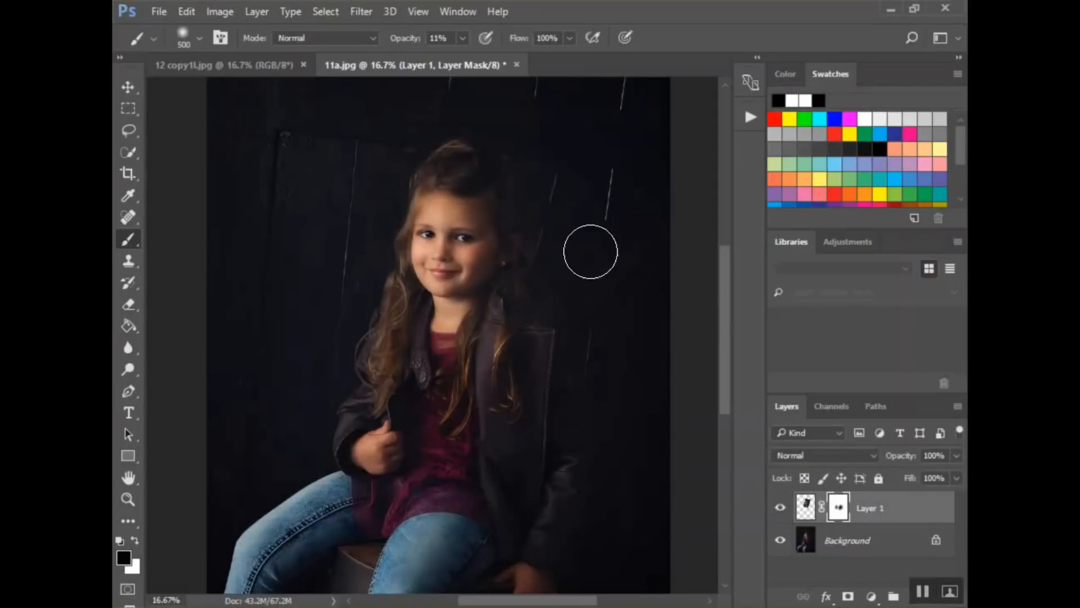
mouse_move(550, 215)
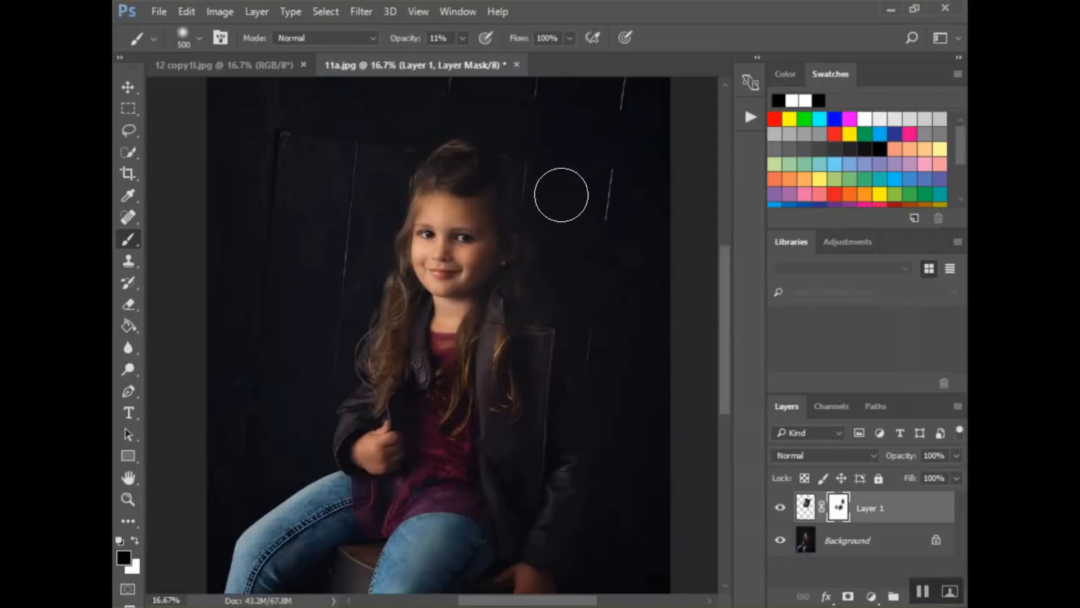
mouse_move(565, 166)
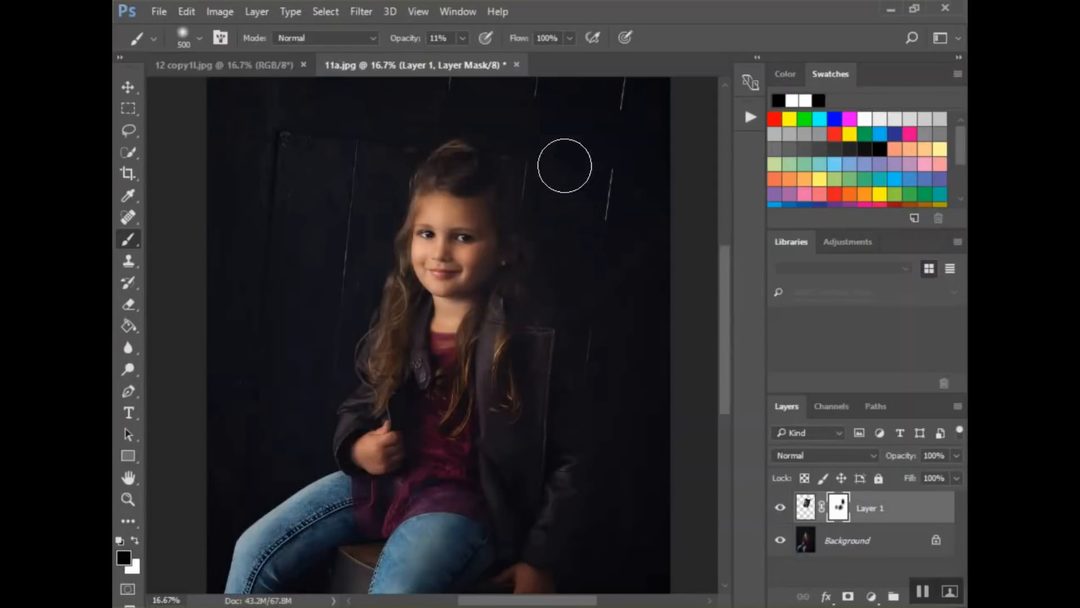
mouse_move(564, 233)
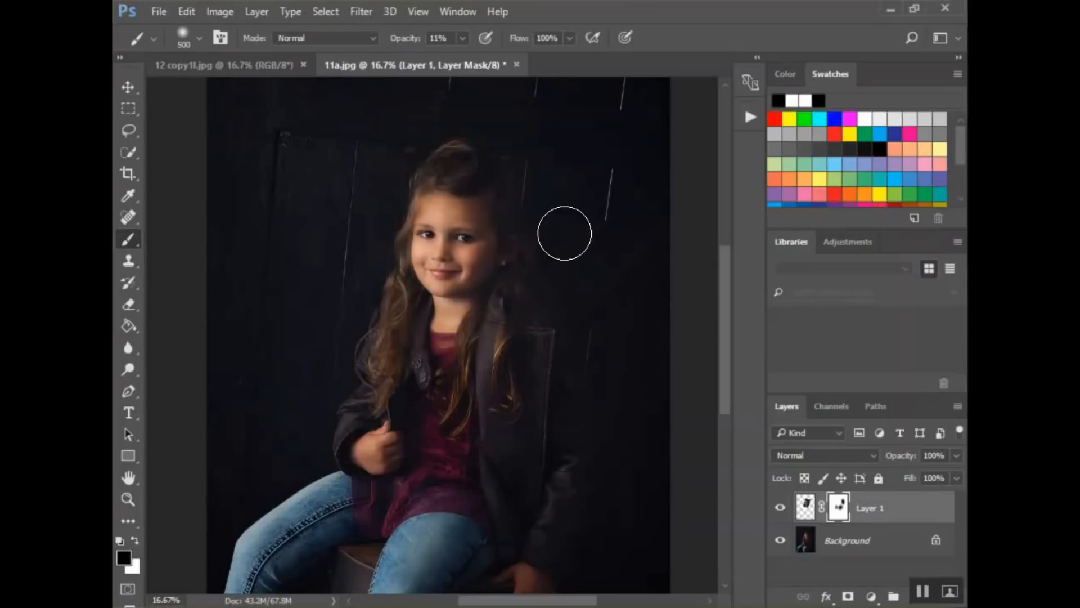
click(781, 508)
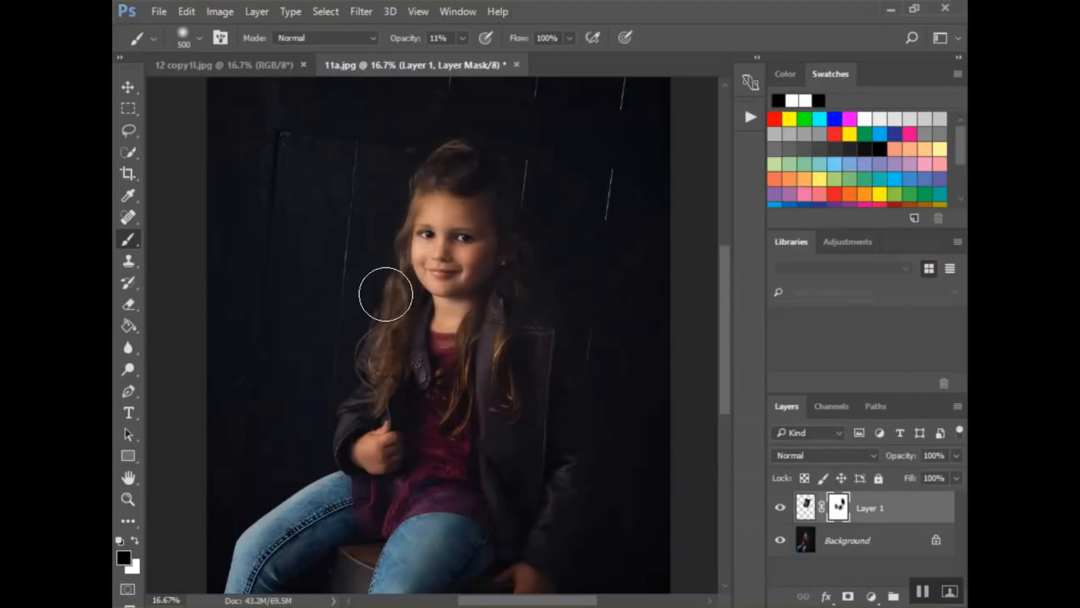
mouse_move(398, 316)
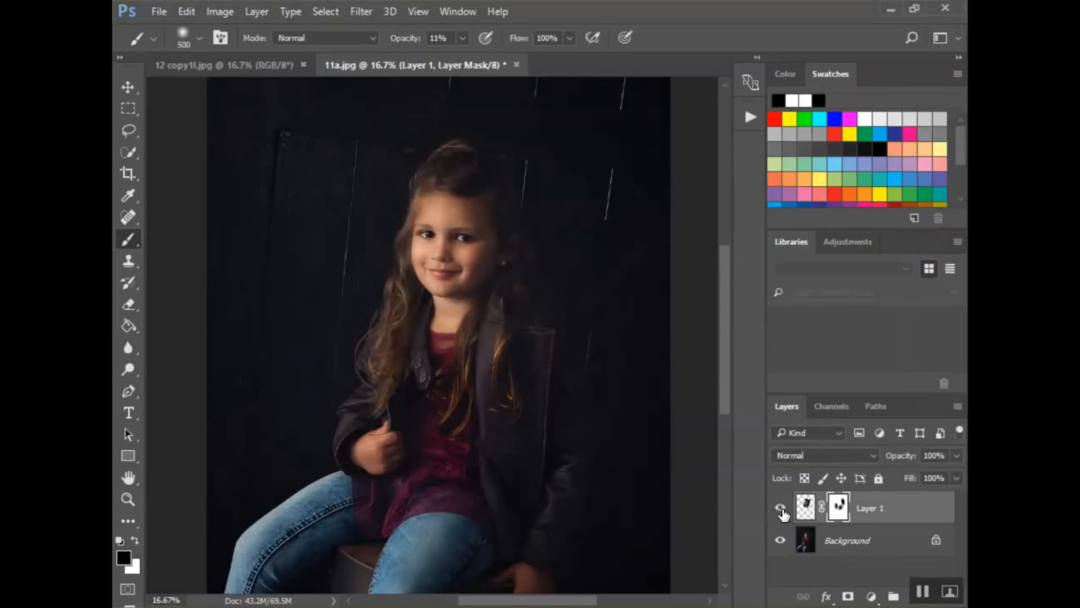
Mask away the remaining pasted edges at the crown and right shoulder, checking the blend
click(780, 507)
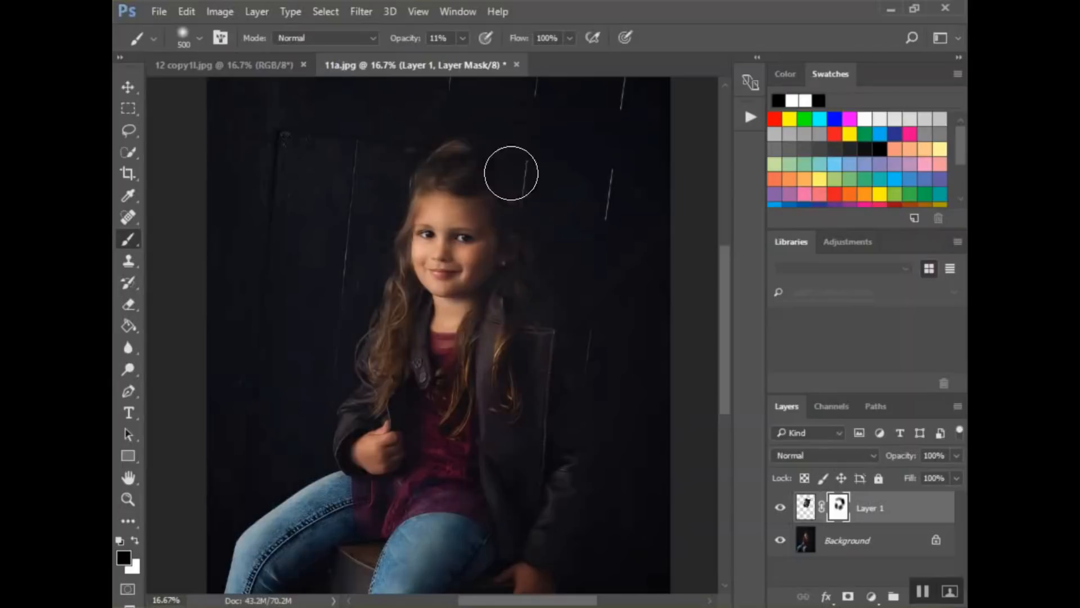
mouse_move(770, 527)
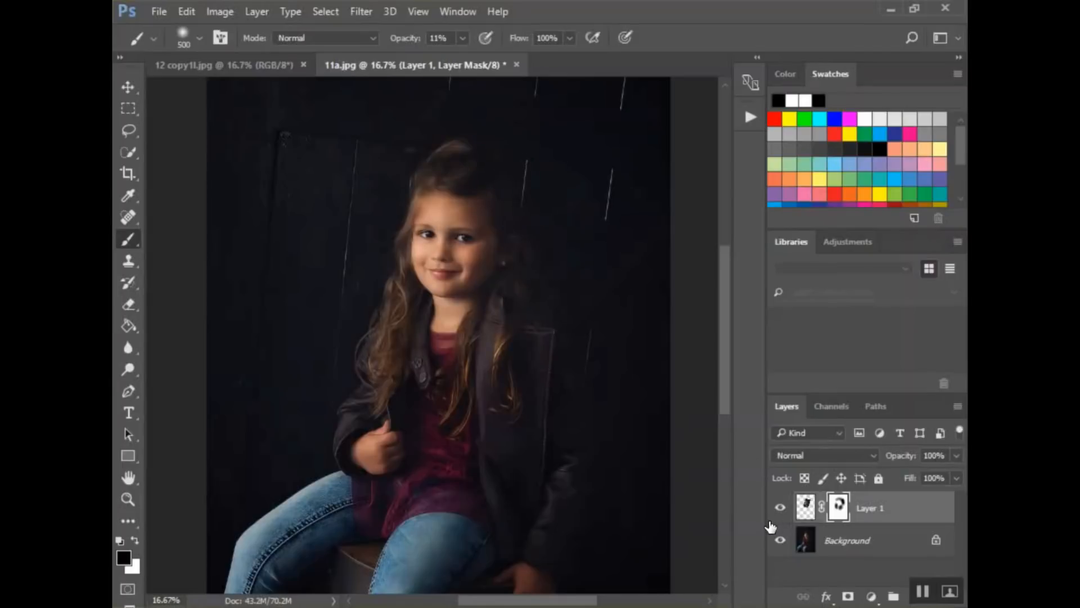
mouse_move(768, 527)
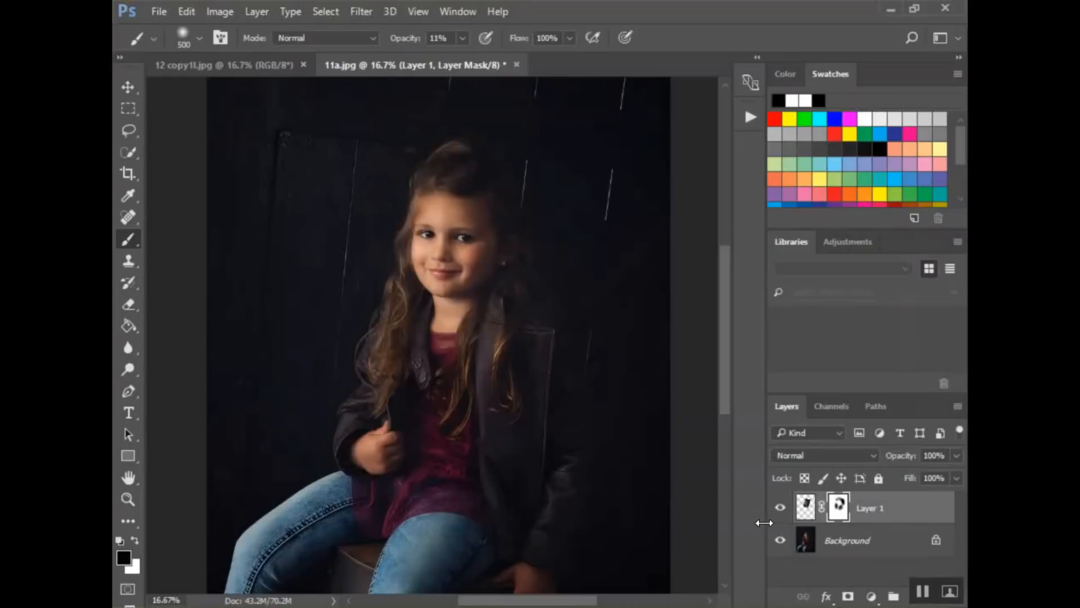
mouse_move(435, 152)
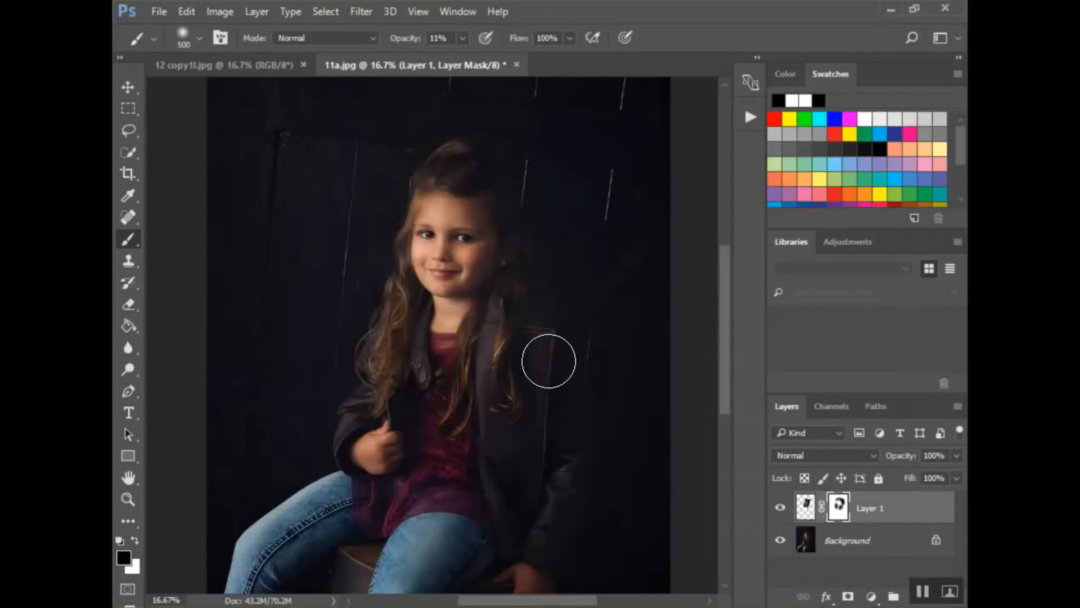
click(779, 508)
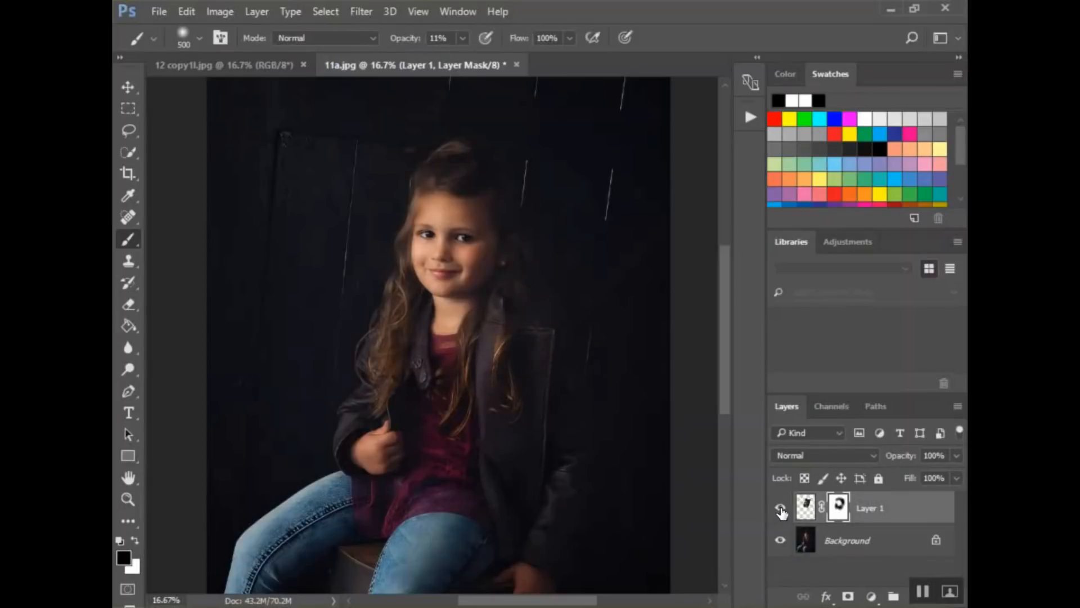
click(780, 508)
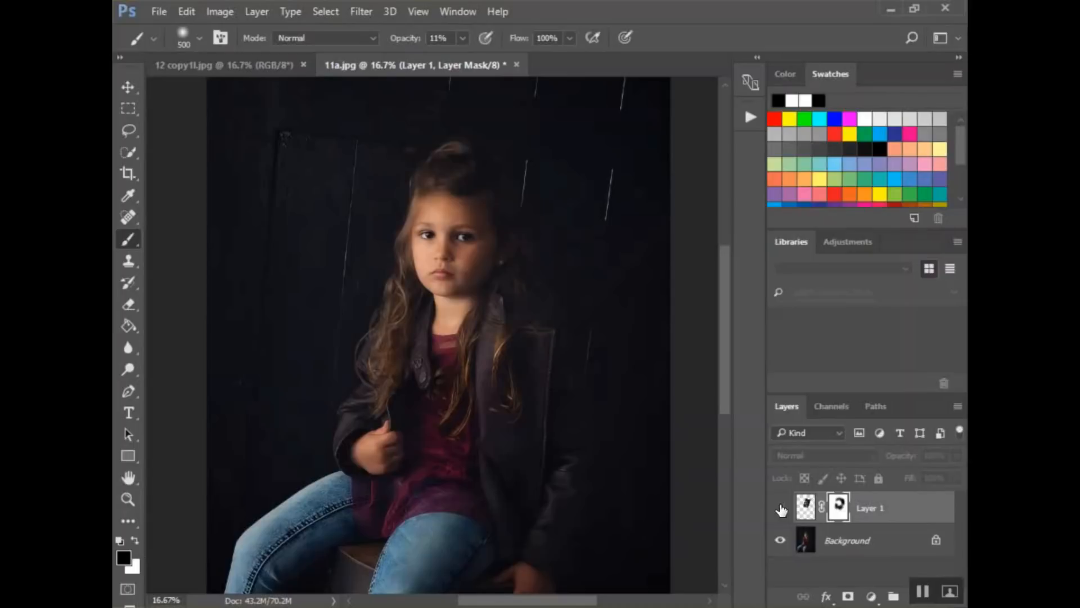
click(780, 508)
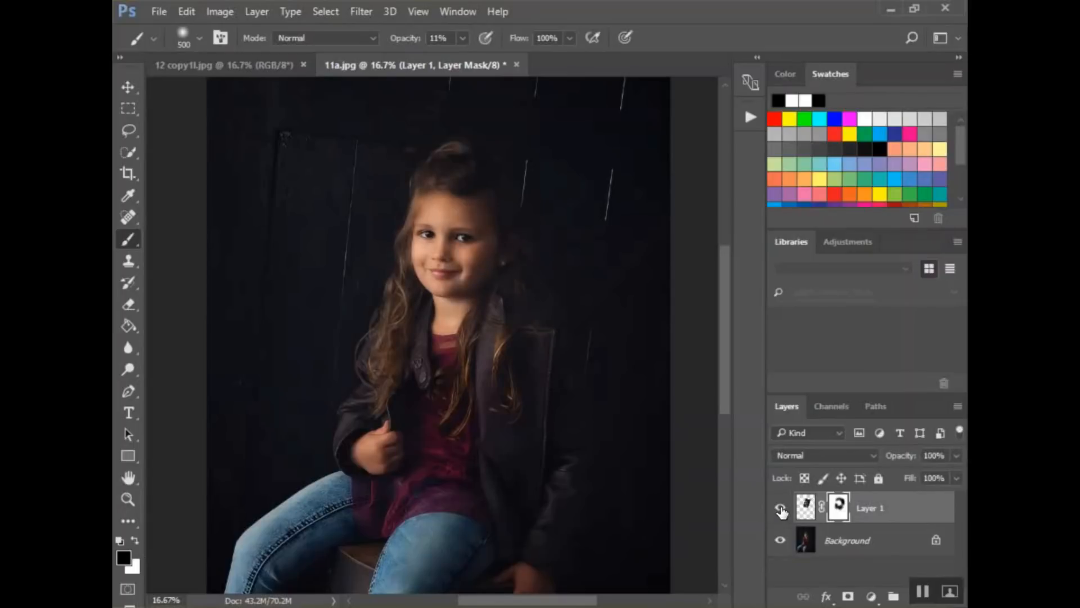
click(780, 507)
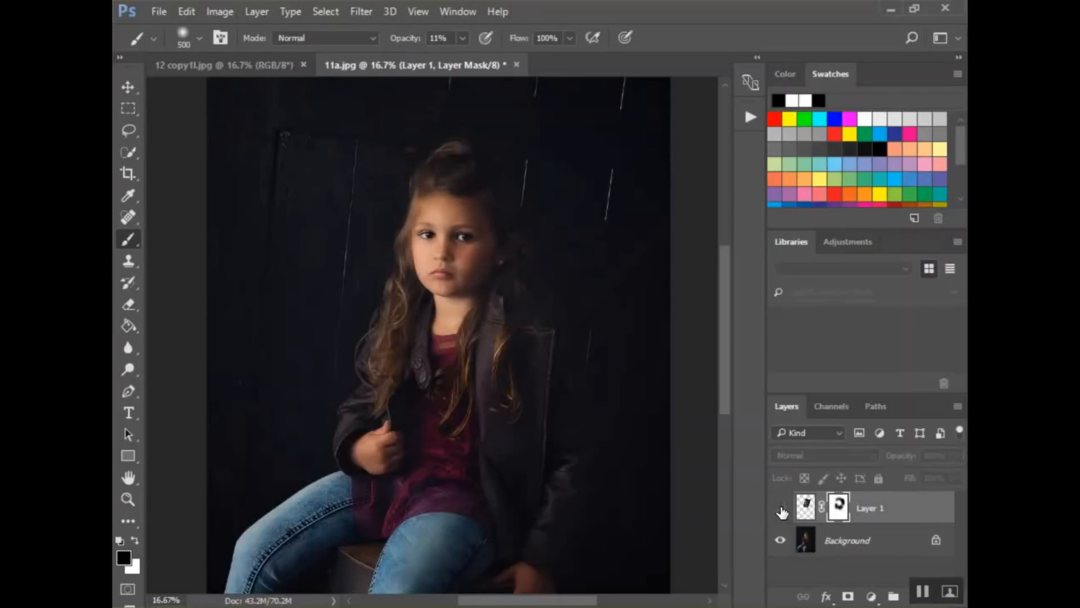
click(780, 508)
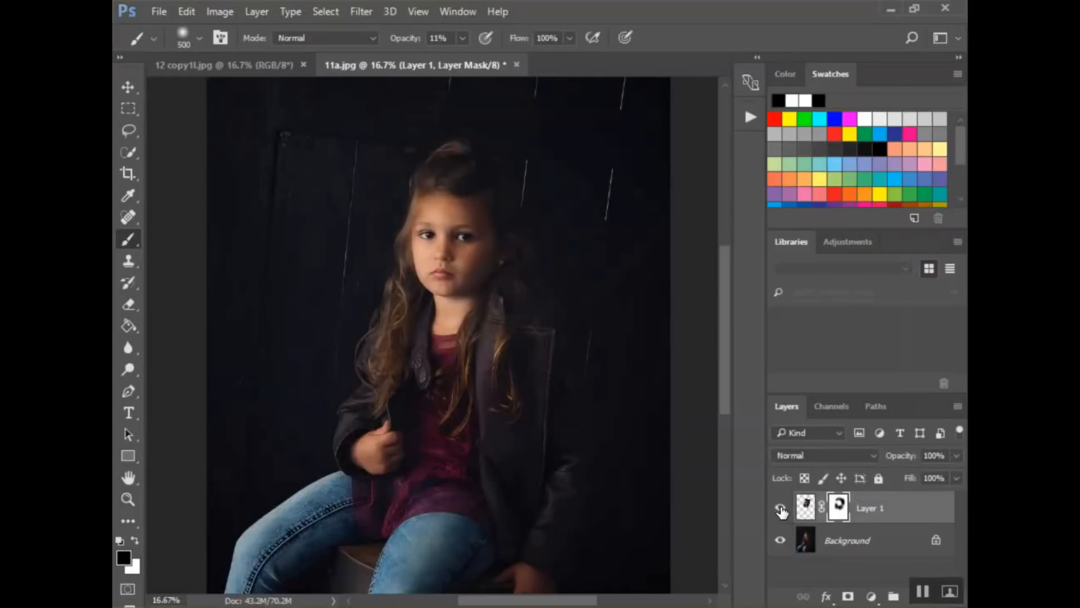
click(781, 507)
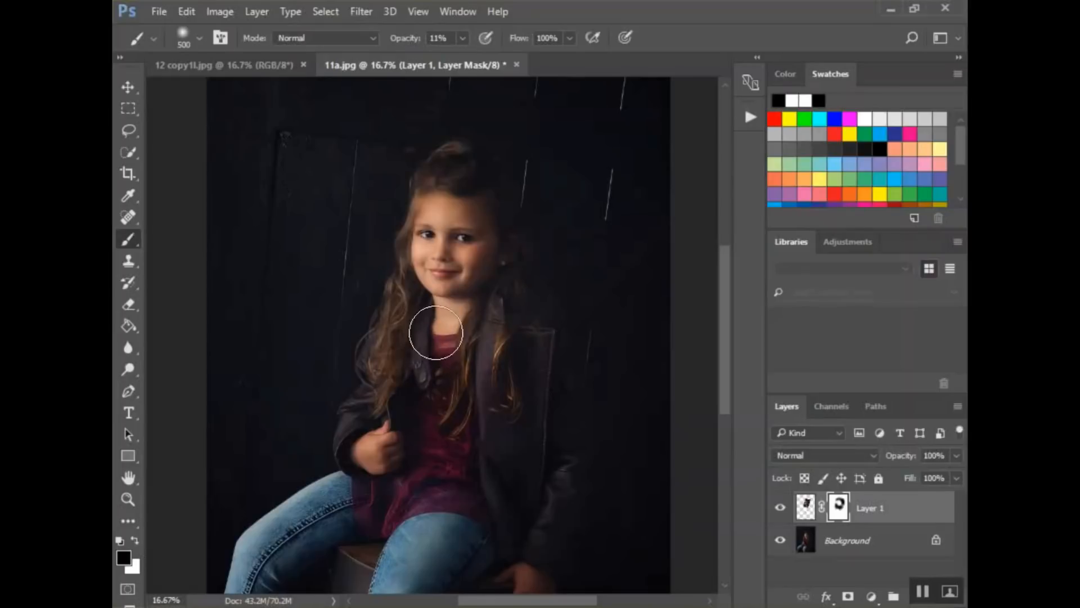
click(781, 507)
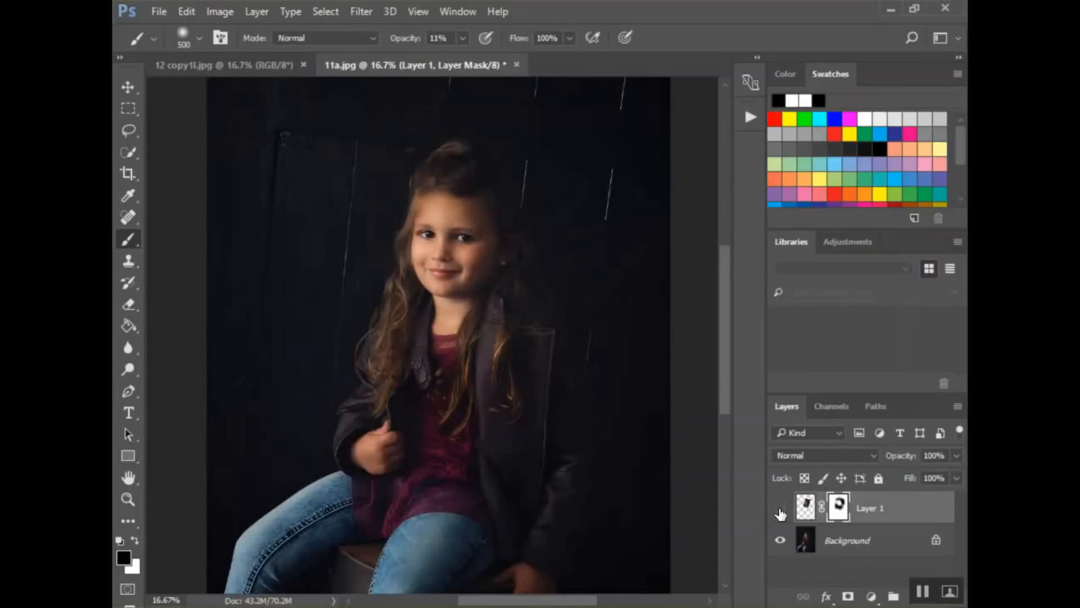
click(780, 508)
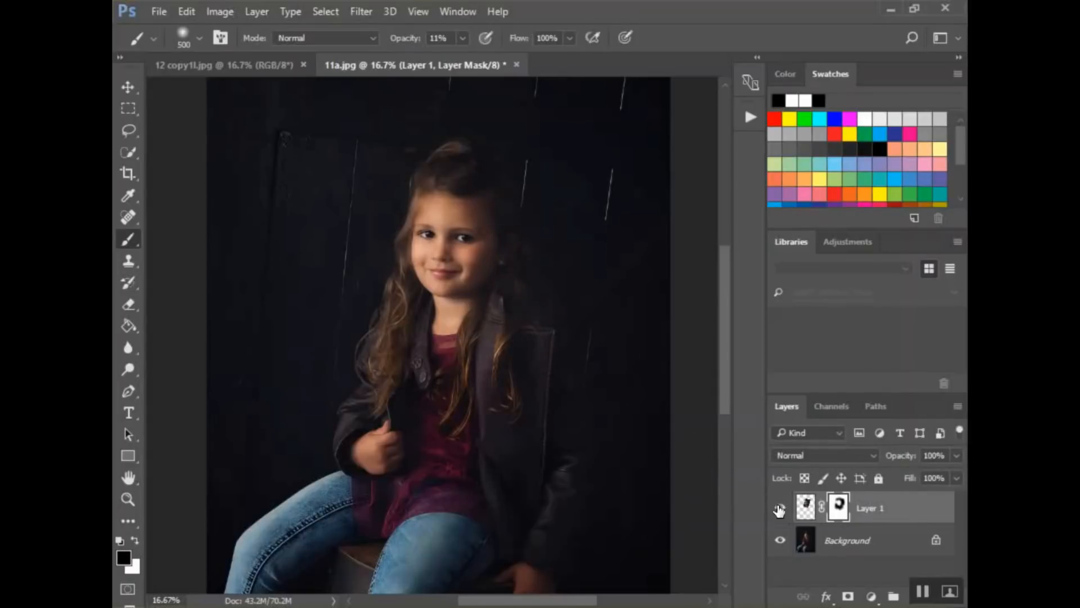
click(779, 508)
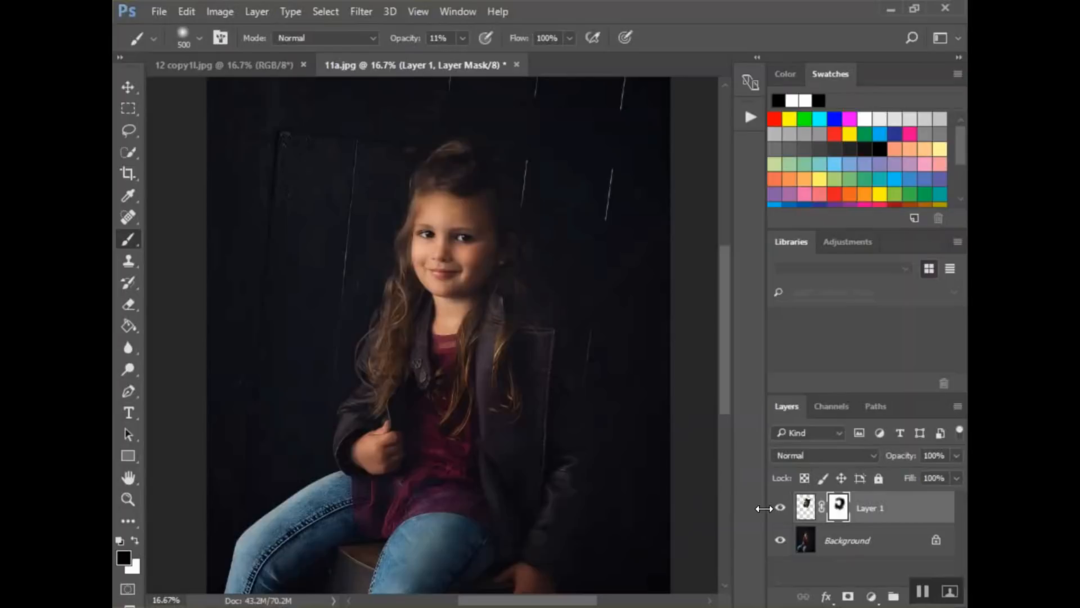
mouse_move(666, 460)
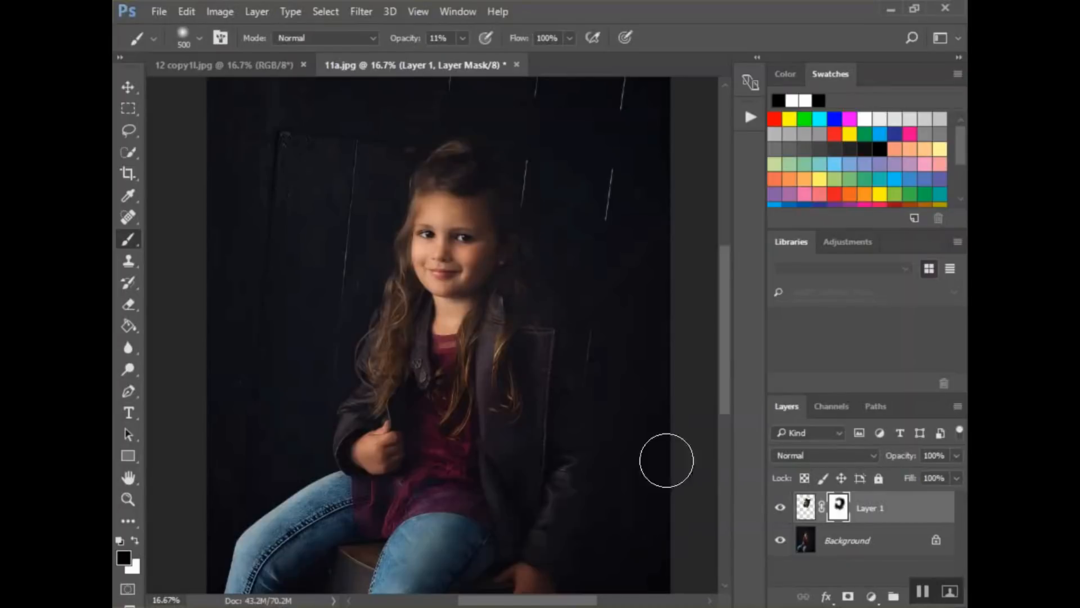
mouse_move(585, 365)
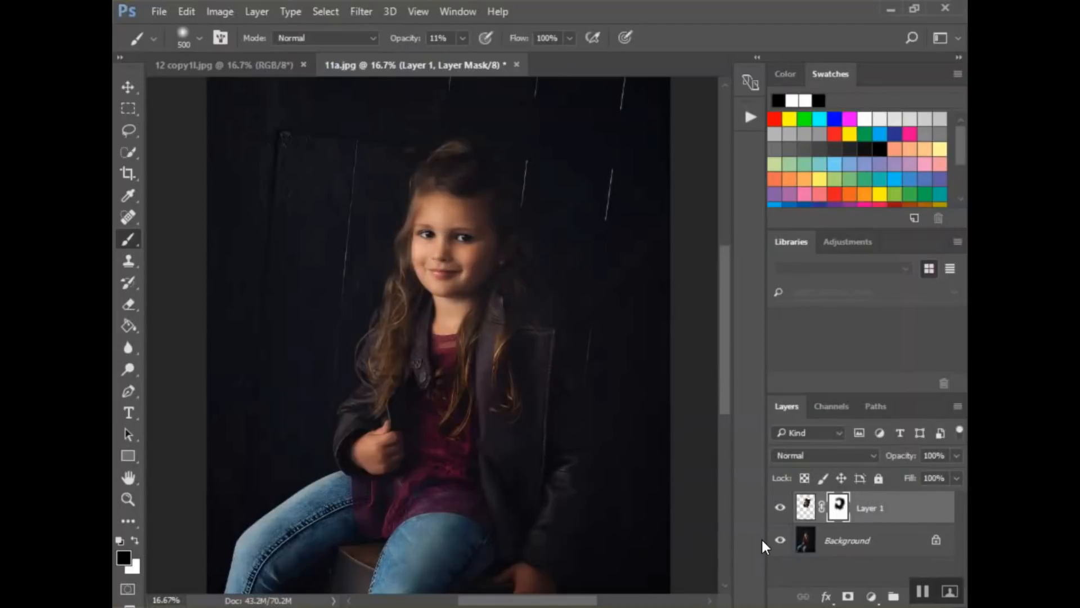
click(779, 507)
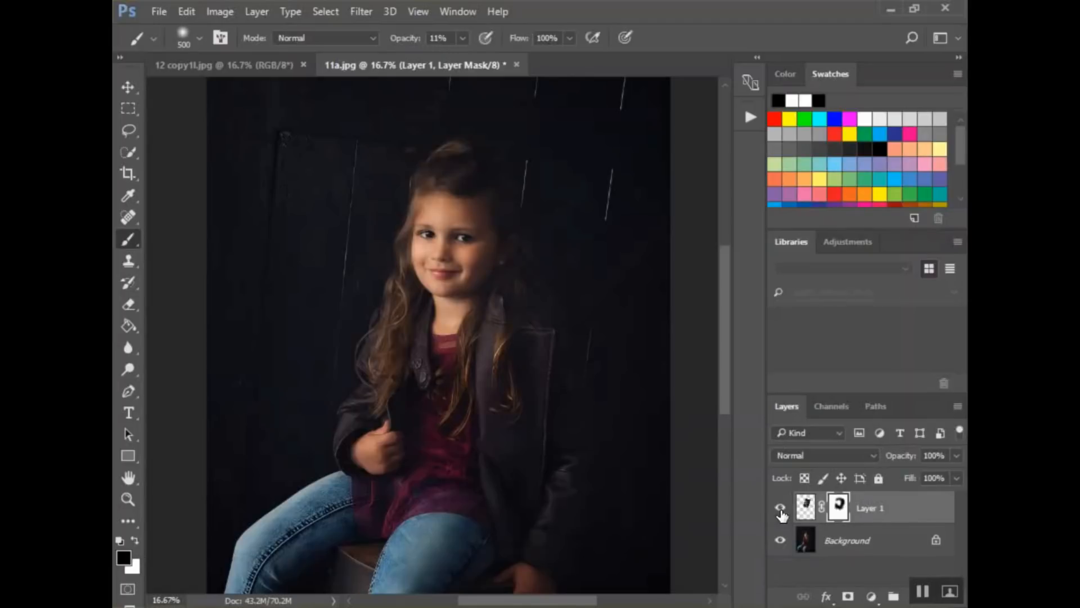
mouse_move(780, 508)
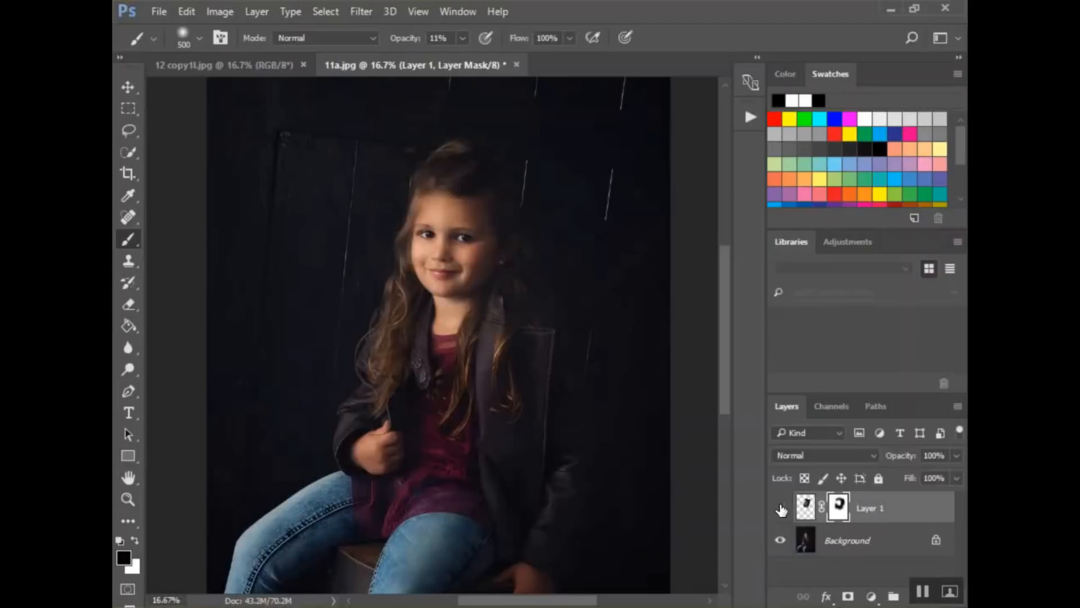
click(780, 508)
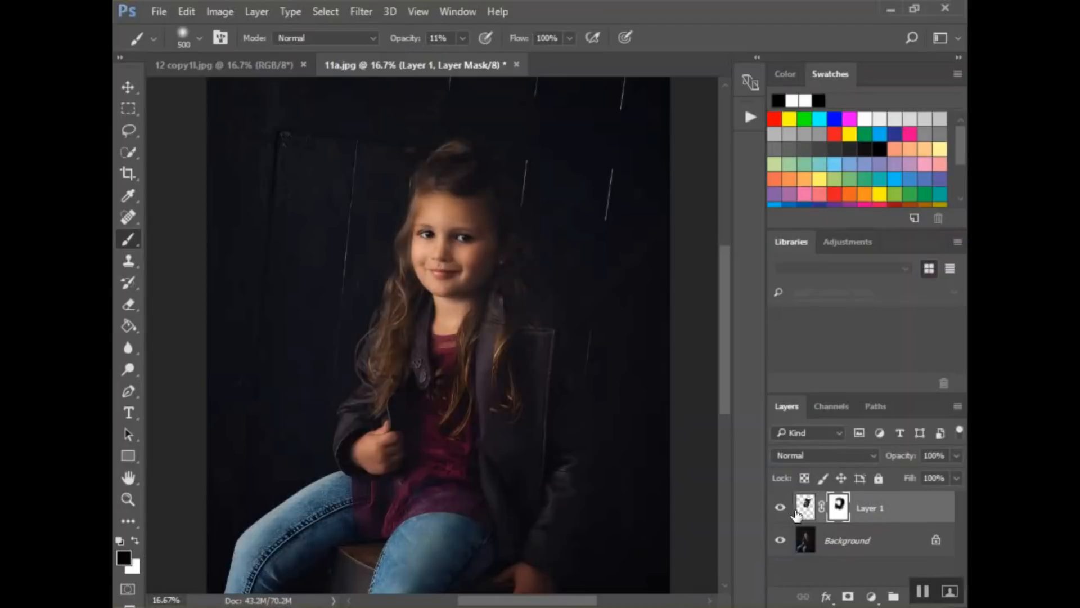
click(781, 508)
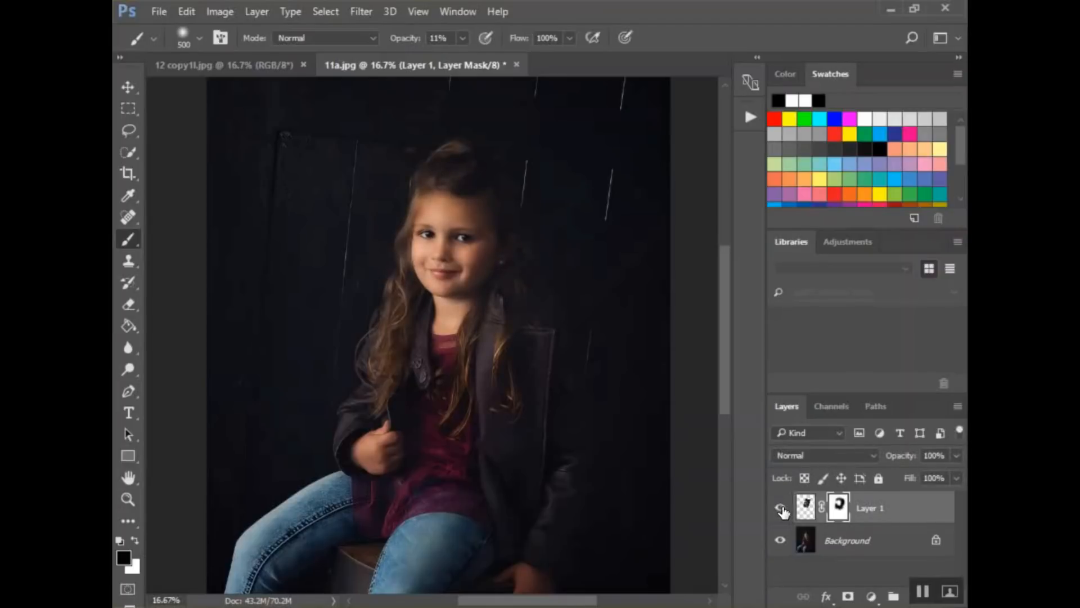
click(780, 507)
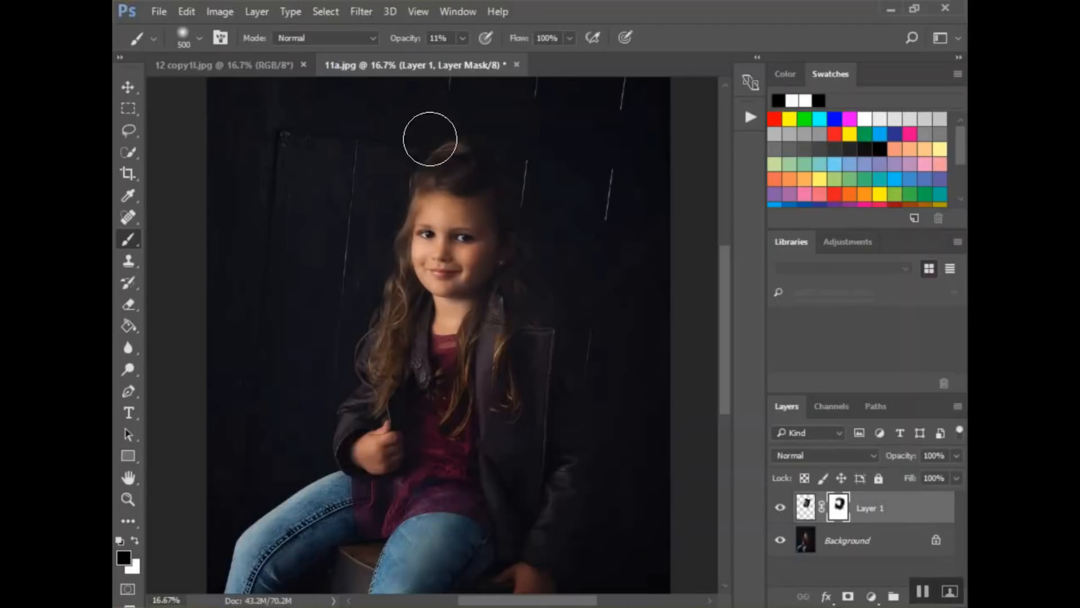
mouse_move(504, 150)
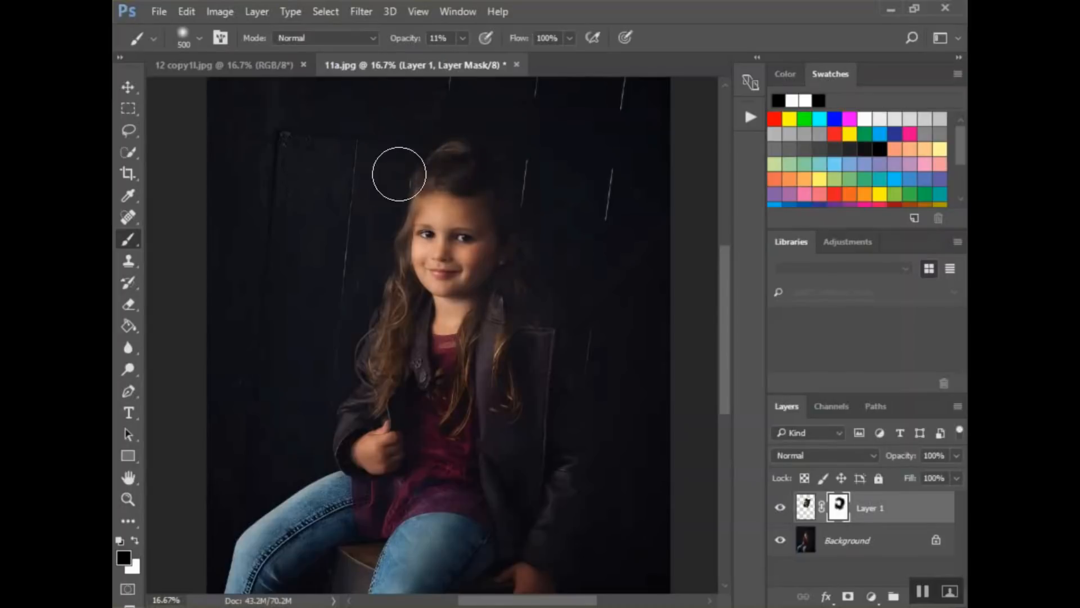
mouse_move(484, 143)
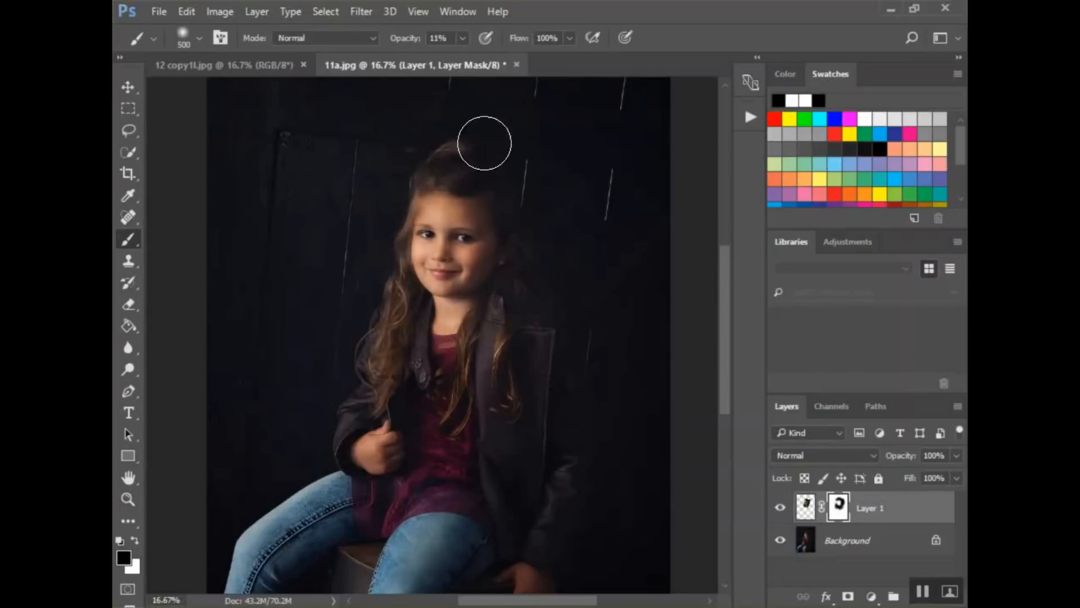
mouse_move(393, 180)
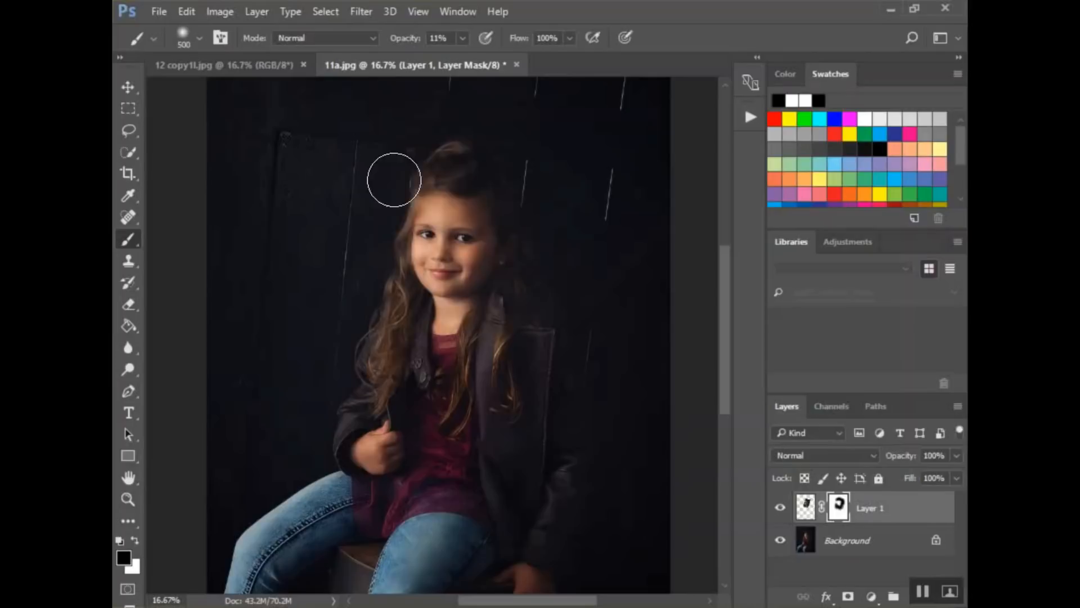
mouse_move(371, 238)
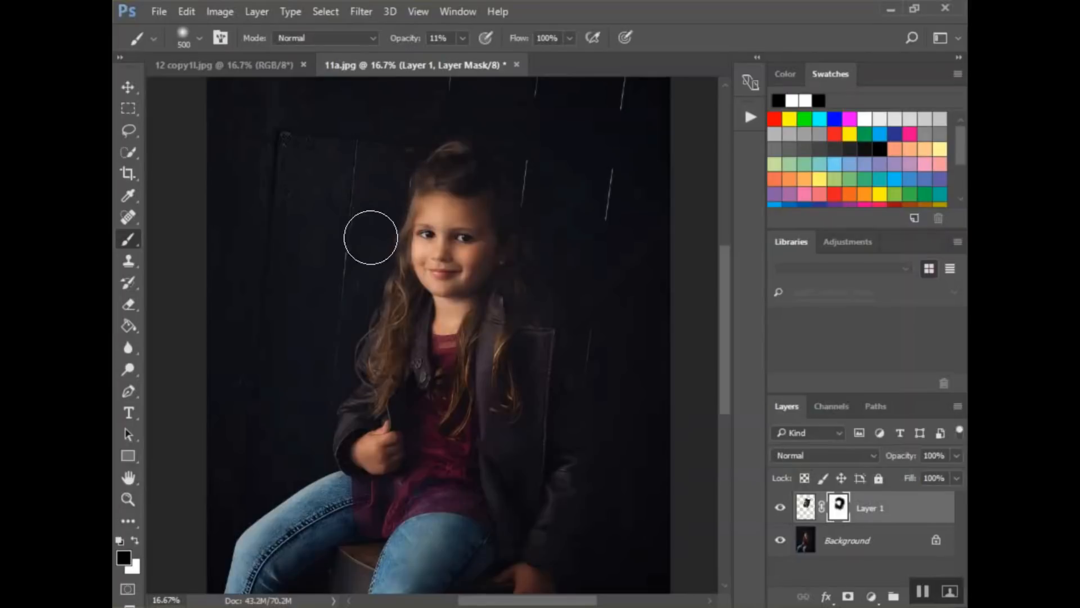
mouse_move(489, 164)
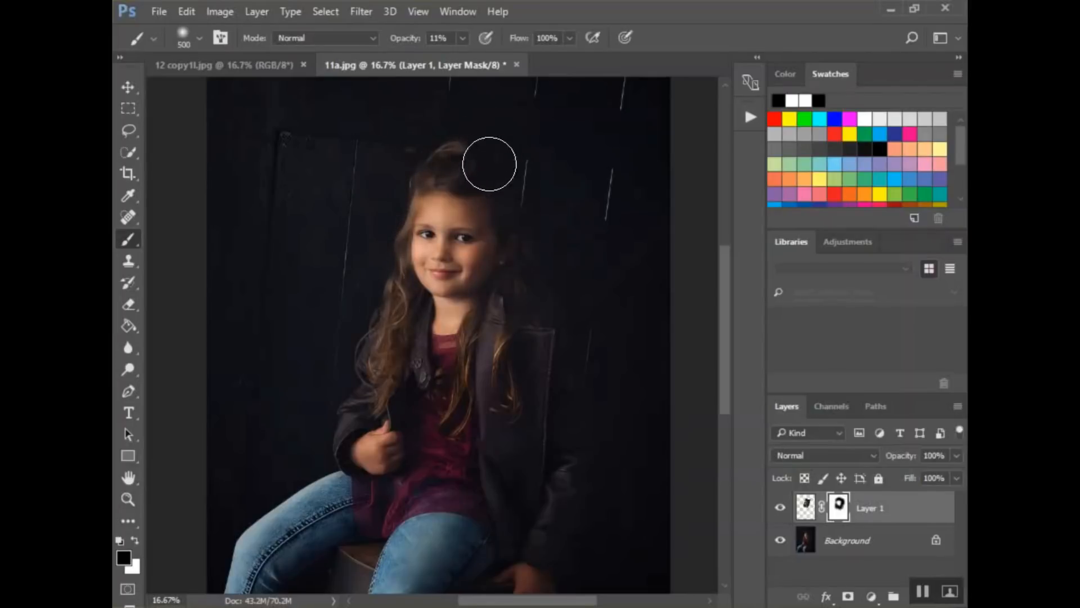